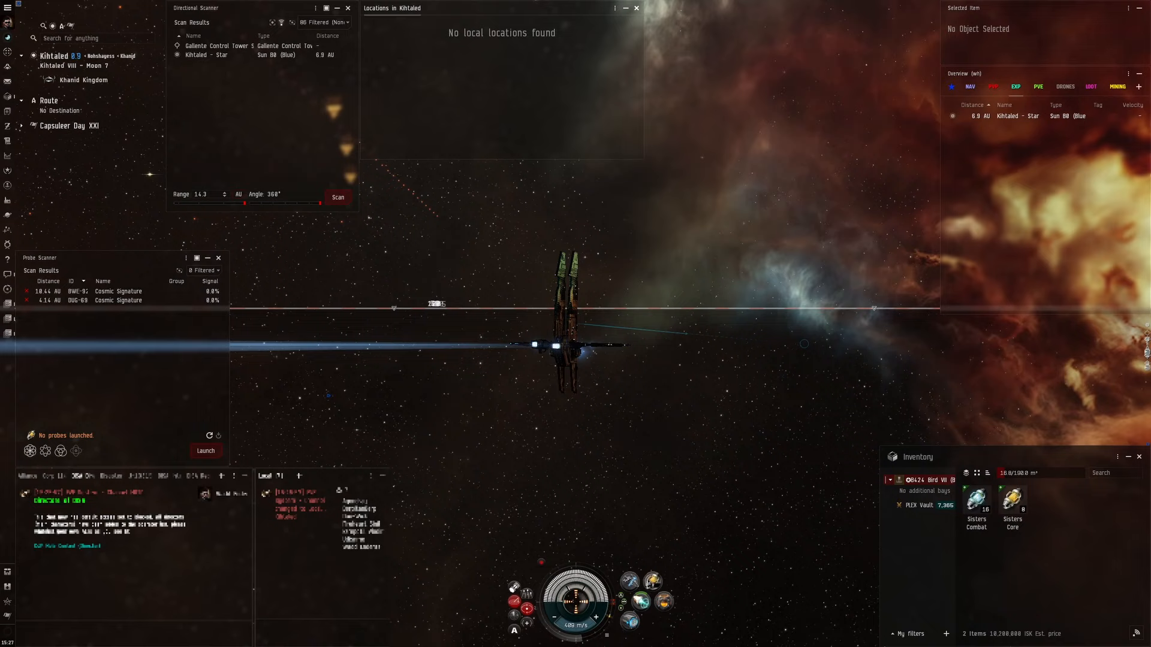
Launch the eight core scanner probes and start the initial system scan.
left_click(205, 451)
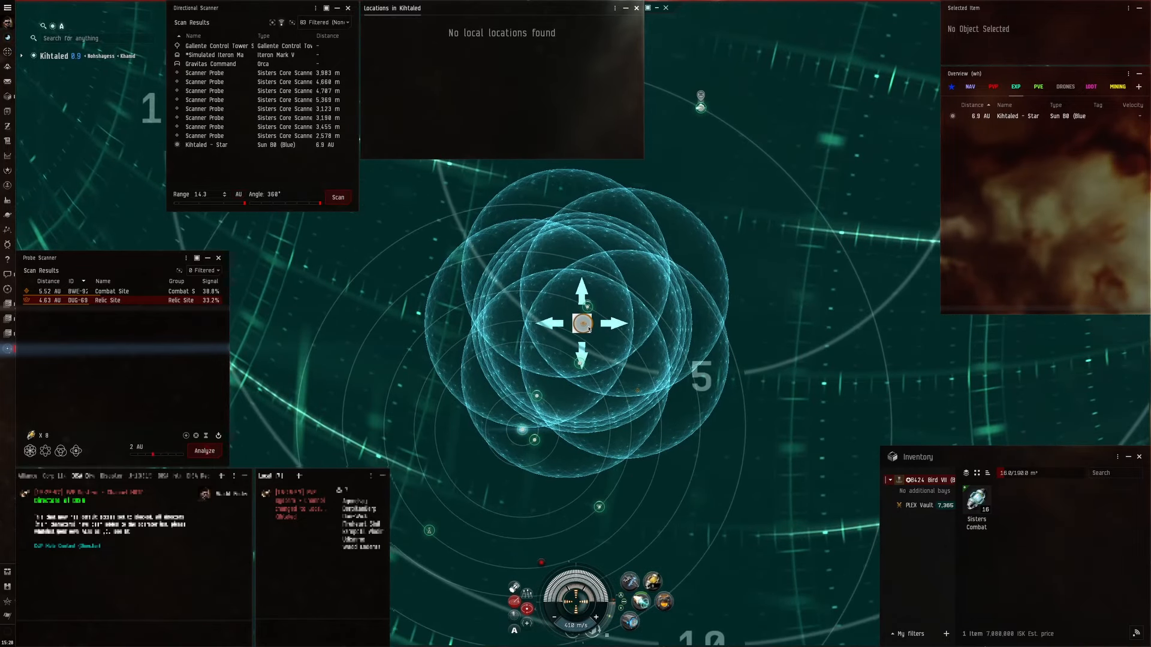
mouse_move(669, 7)
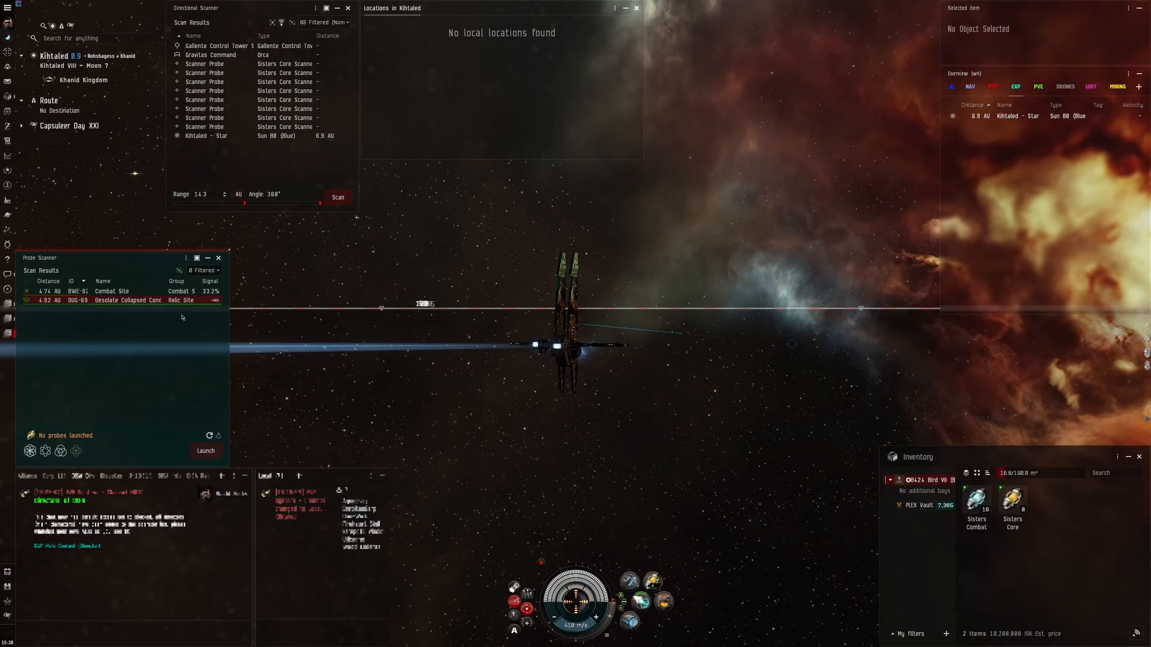
mouse_move(141, 300)
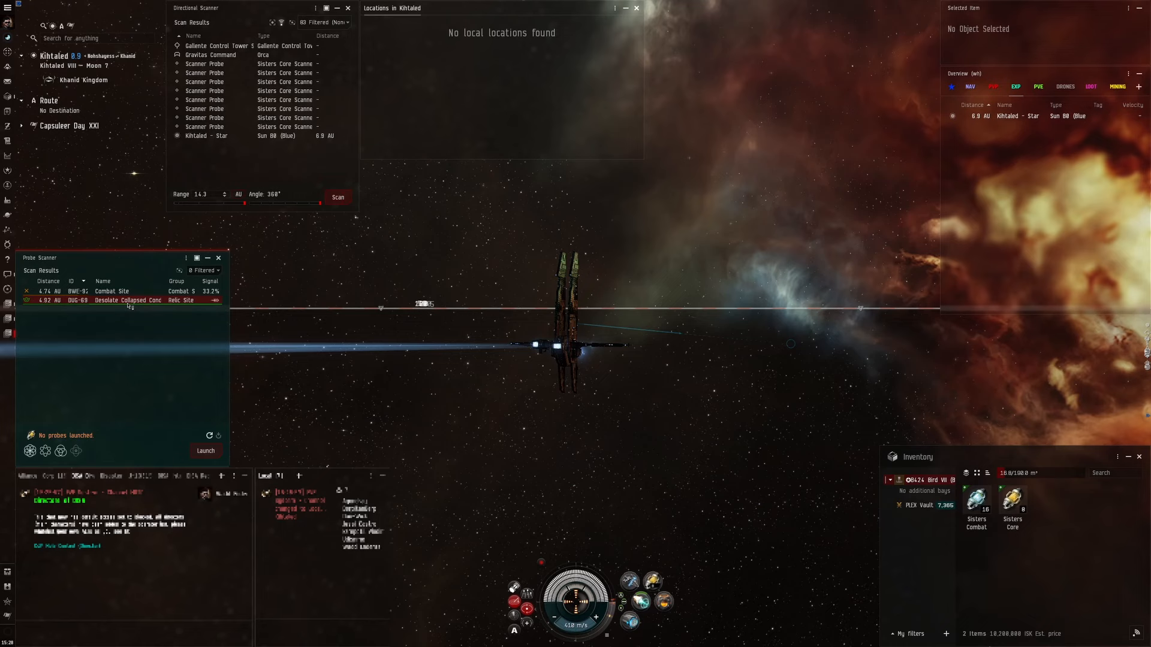
mouse_move(127, 300)
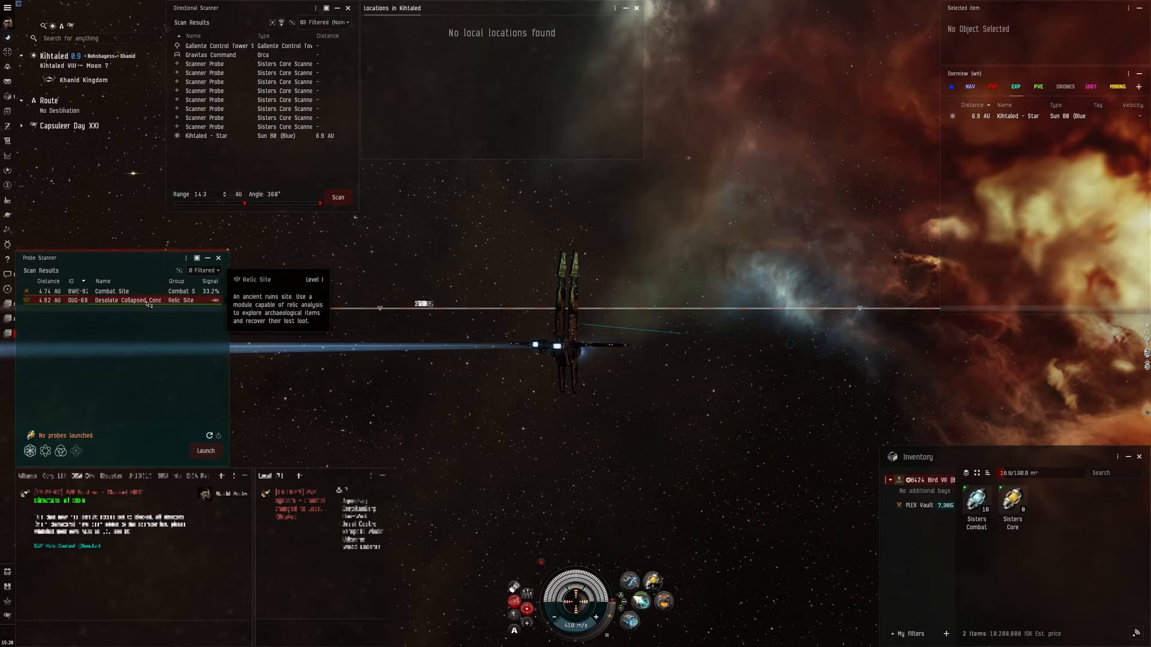
Dock at the Royal Khanid Navy station and show the Item hangar contents.
left_click(204, 271)
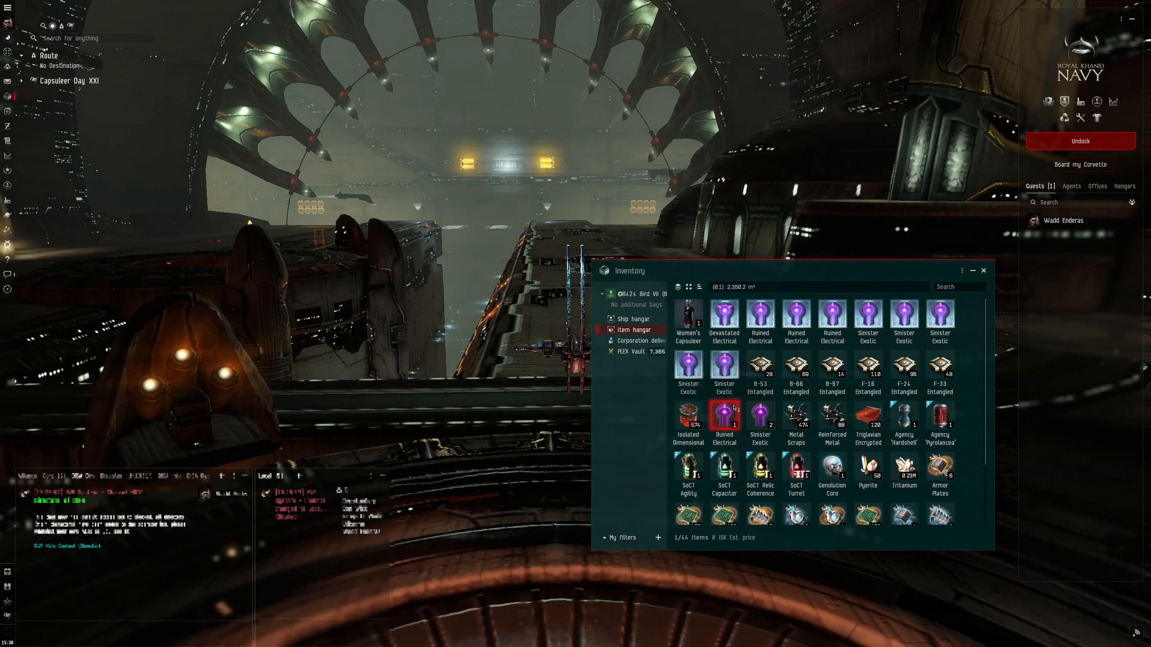
Review the hangar loot and filaments with estimated values, then undock from the station.
scroll("down", 3)
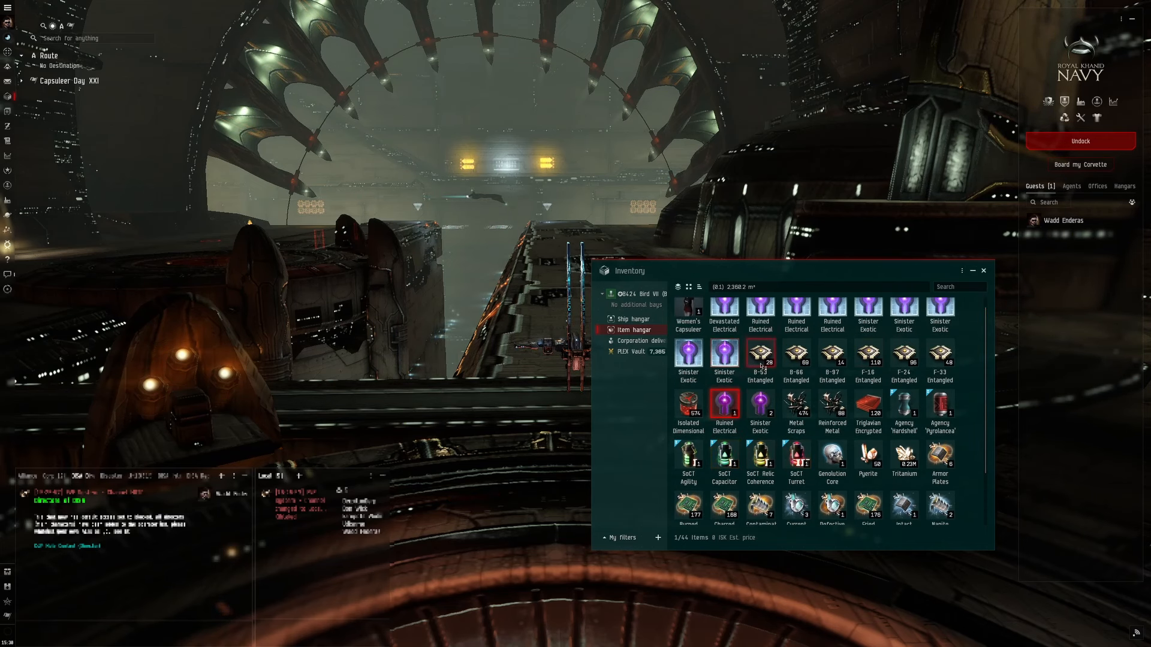
scroll("down", 3)
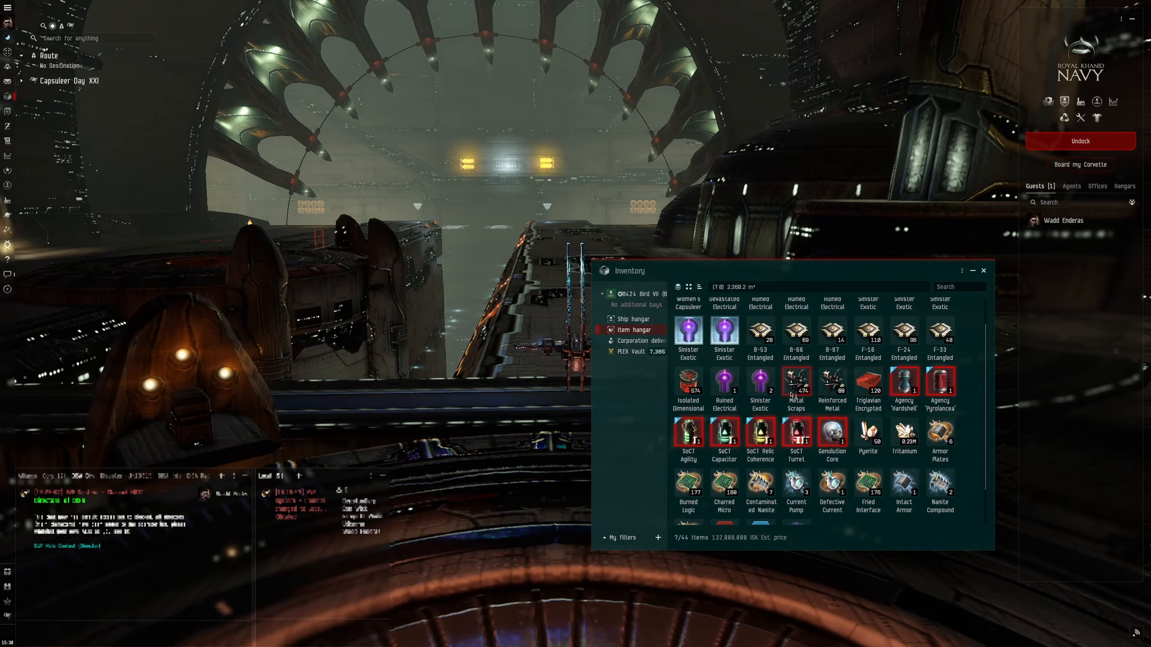
scroll("down", 3)
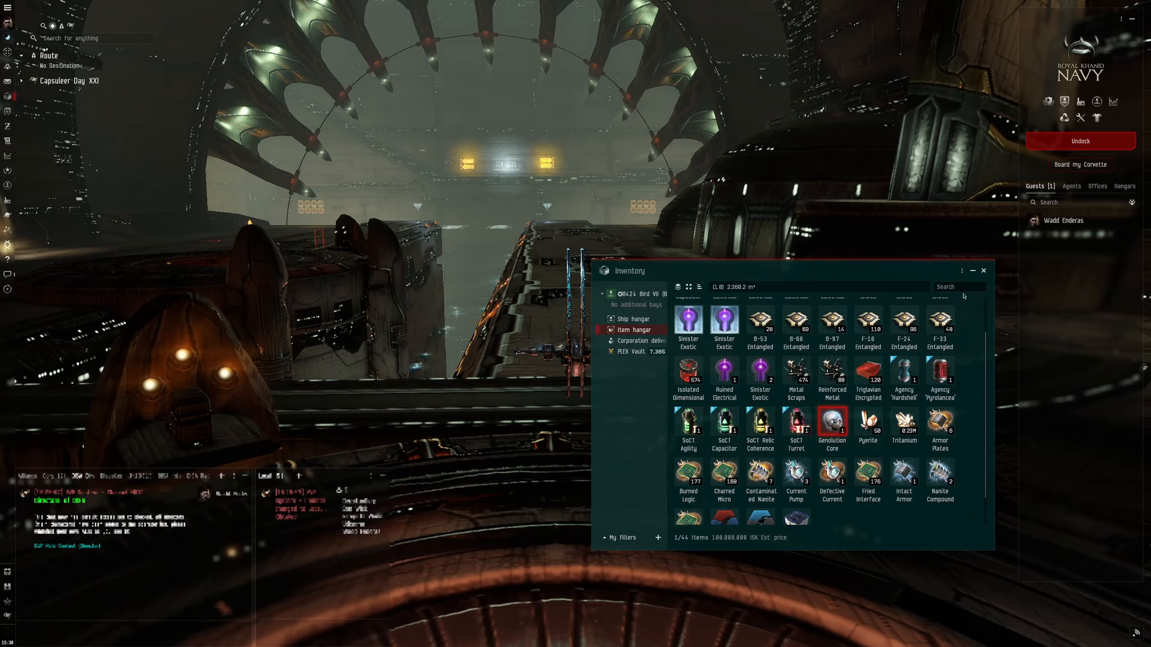
left_click(1081, 141)
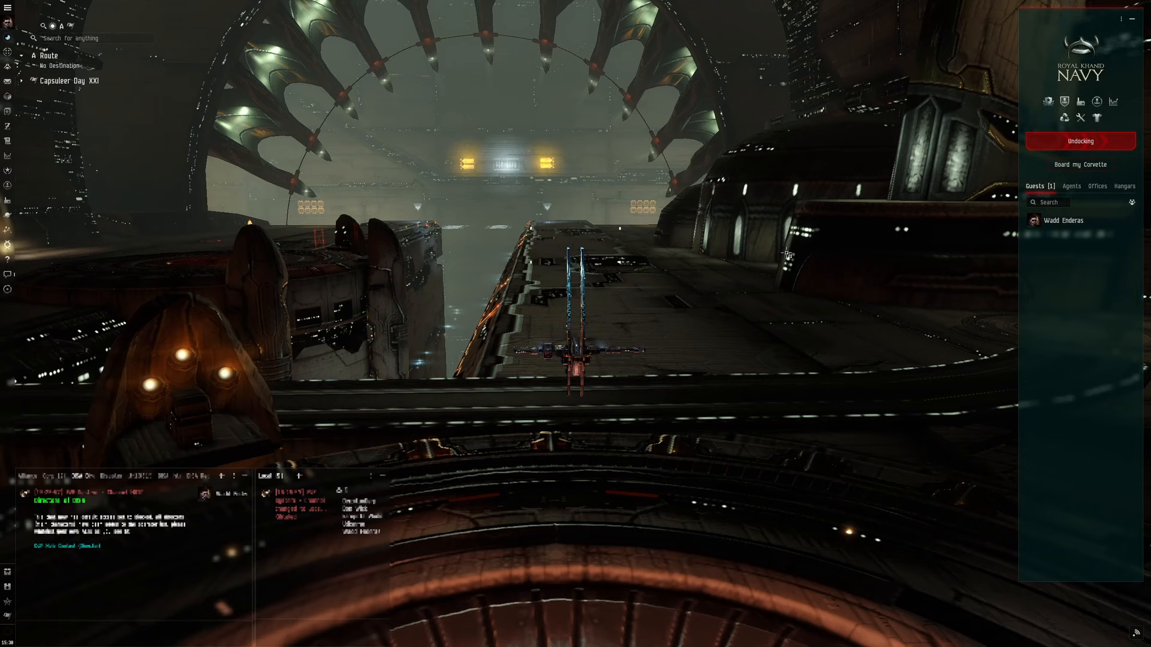
Warp to the Desolate Collapsed Conduit and keep at range on the nearest Small Cache Wreck.
left_click(1080, 141)
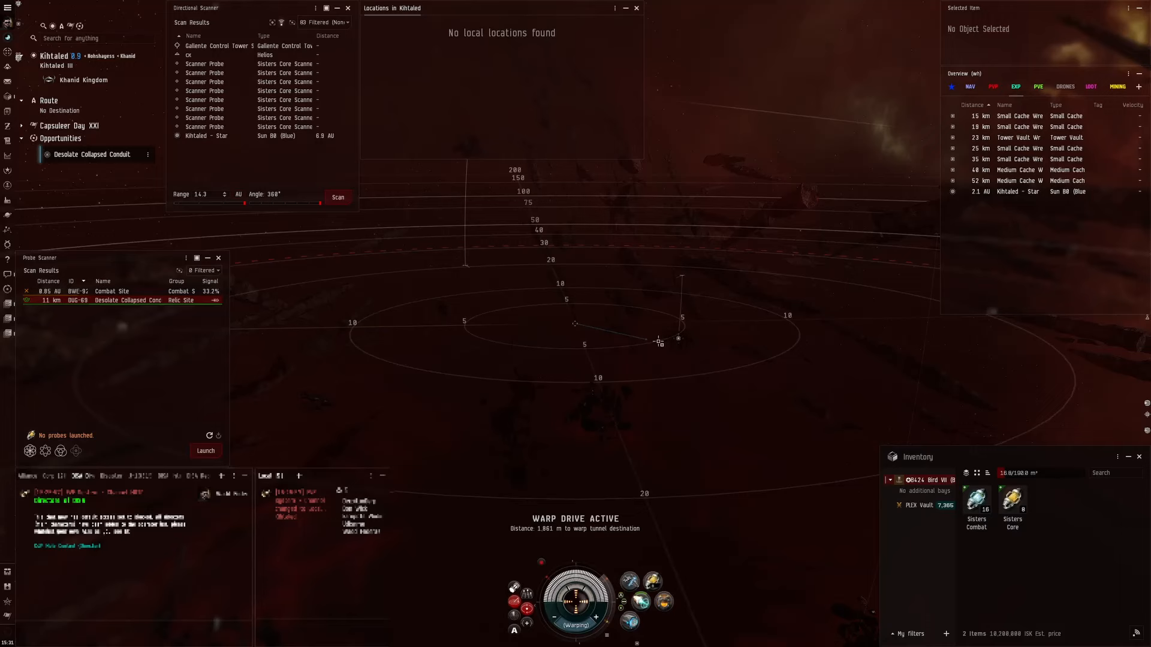
left_click(1020, 116)
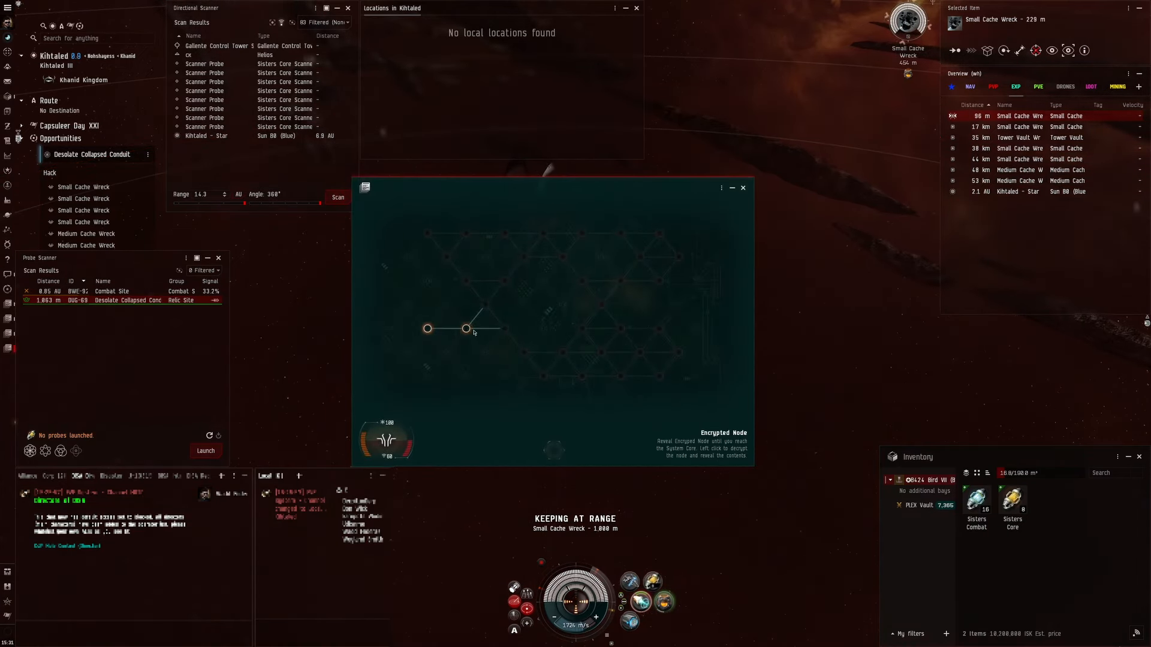
Hack the first small cache wreck: reveal nodes, defeat the firewall and take the utility subsystem.
left_click(466, 329)
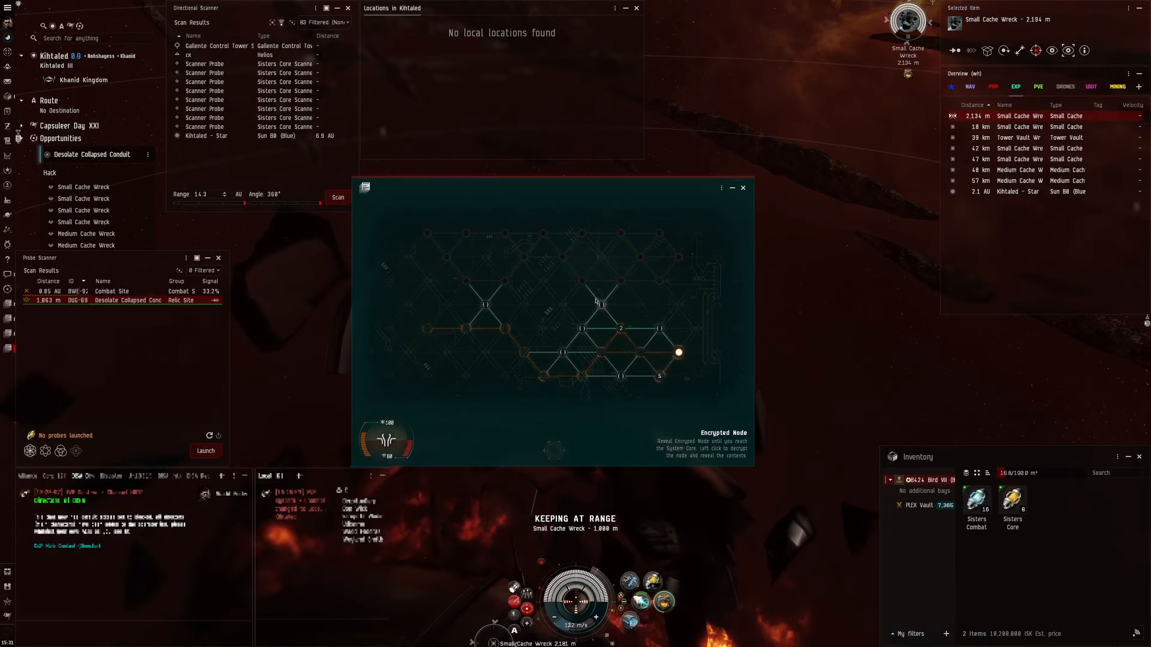
left_click(599, 307)
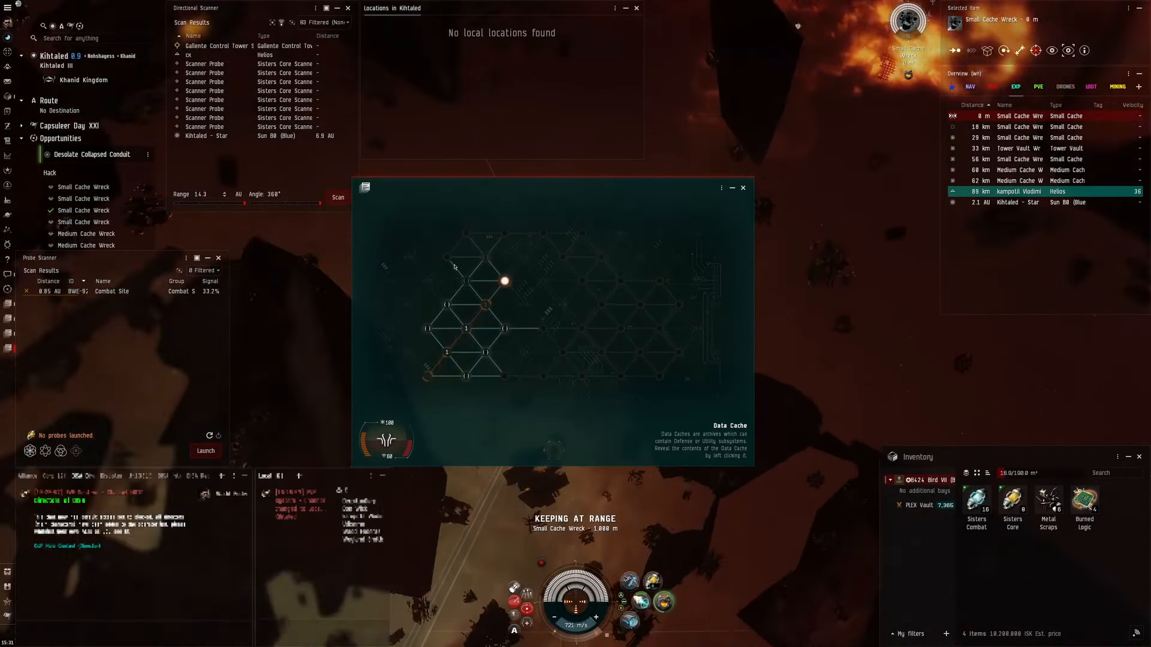
left_click(504, 283)
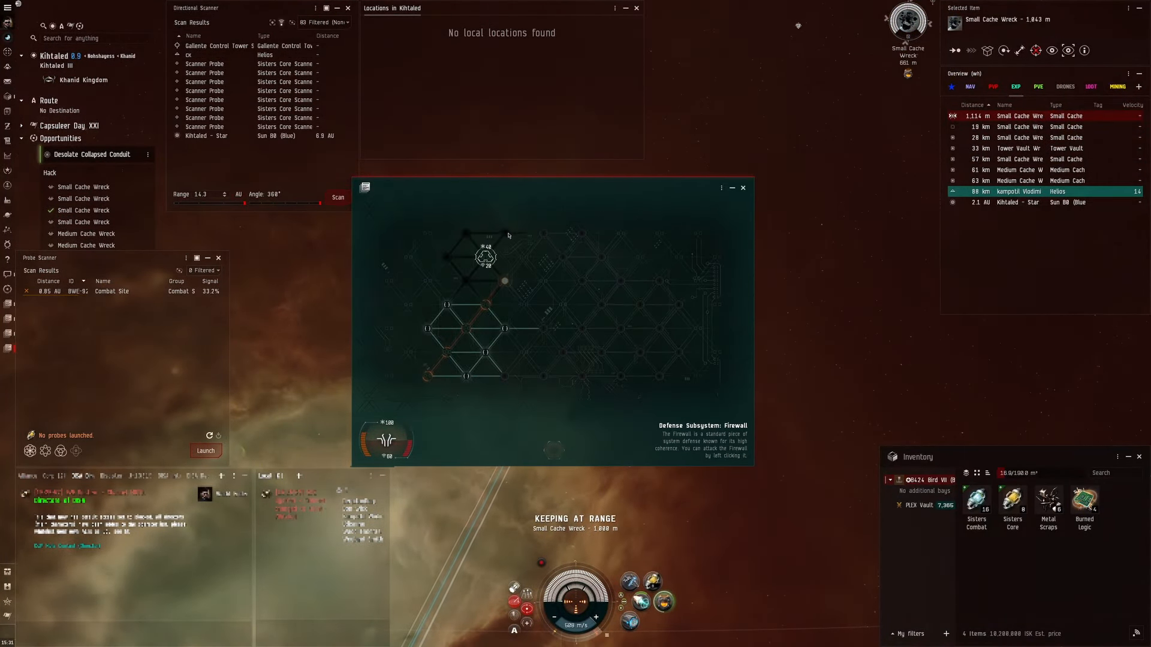
left_click(503, 280)
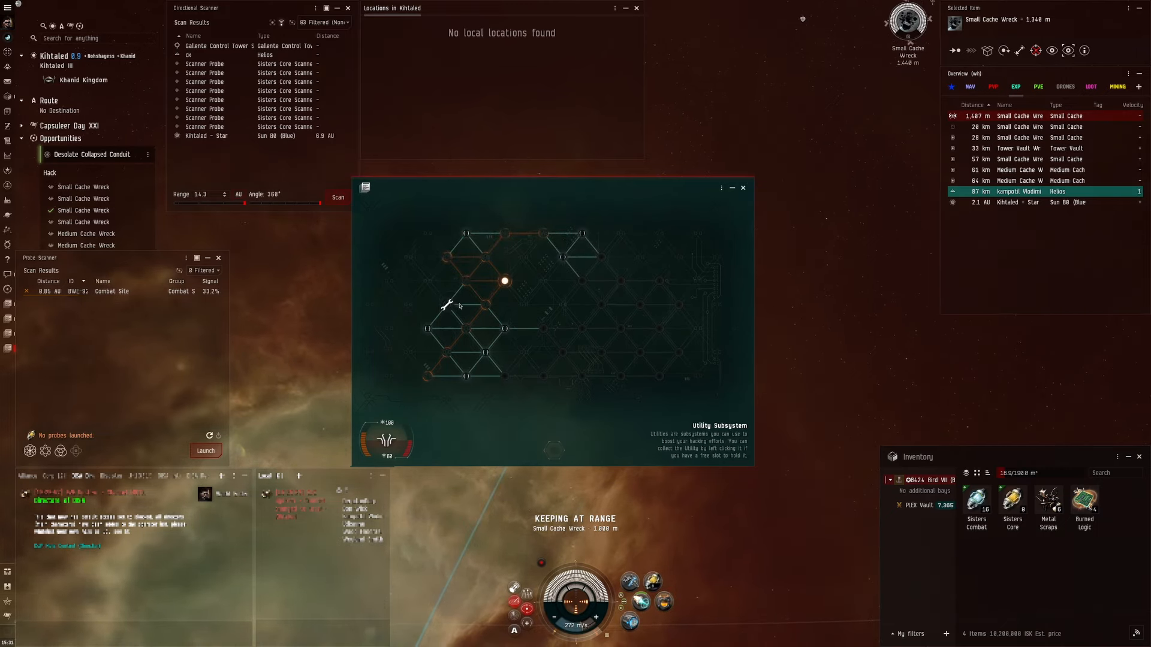
left_click(601, 305)
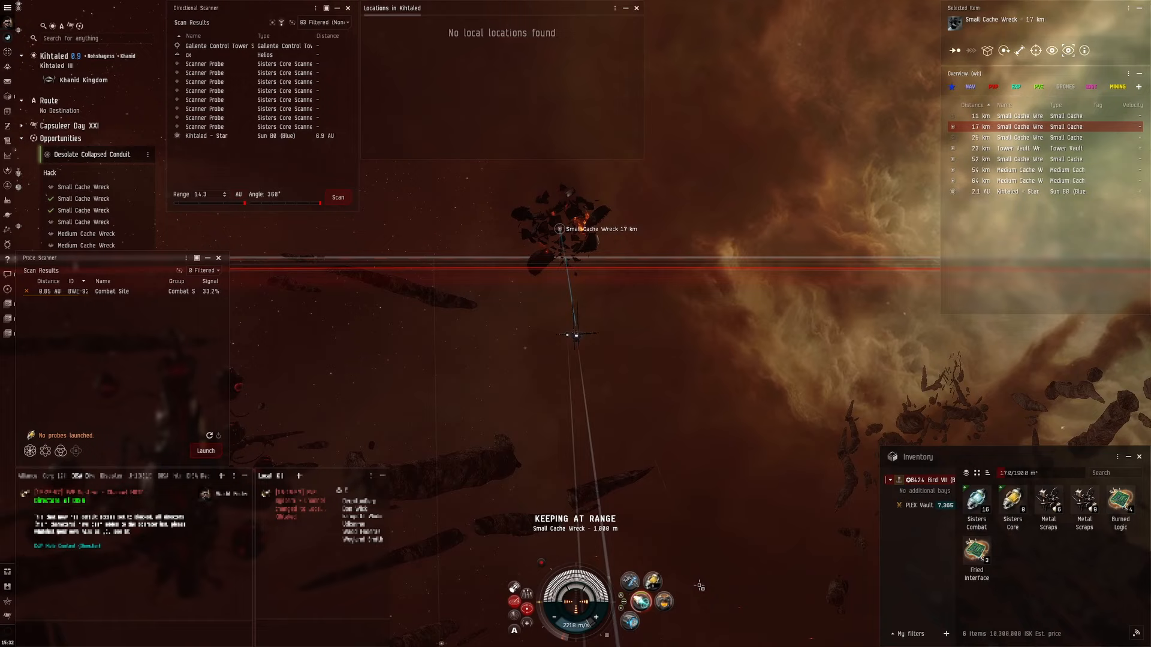
mouse_move(690, 318)
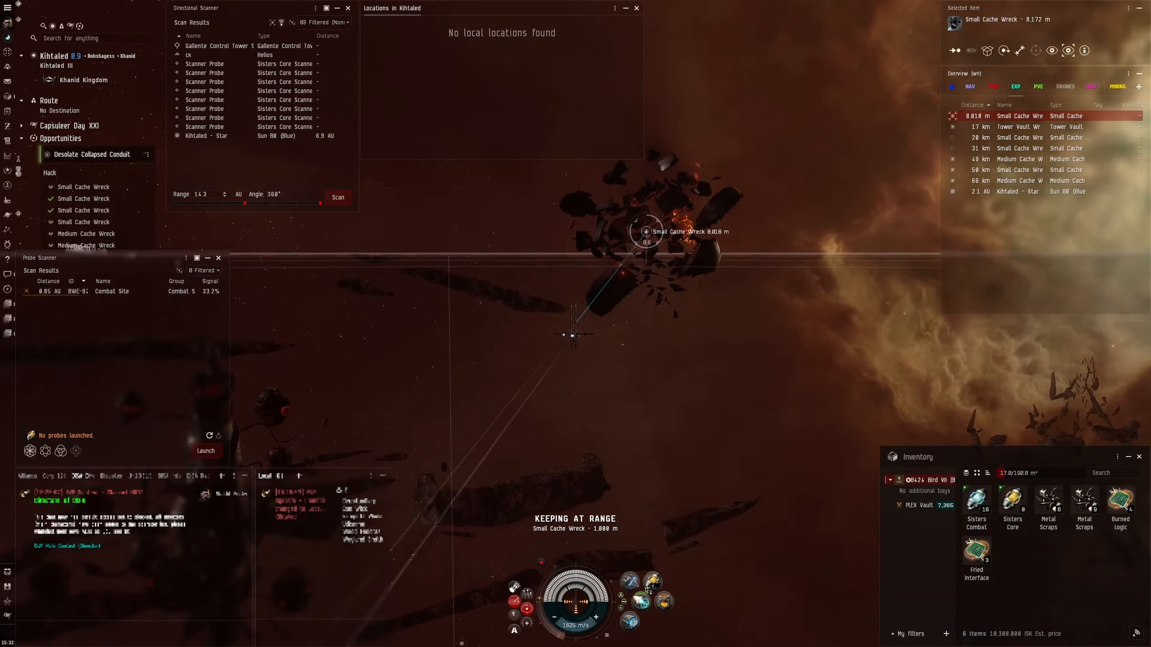
Approach the next wreck and explore its hacking grid node by node.
left_click(665, 599)
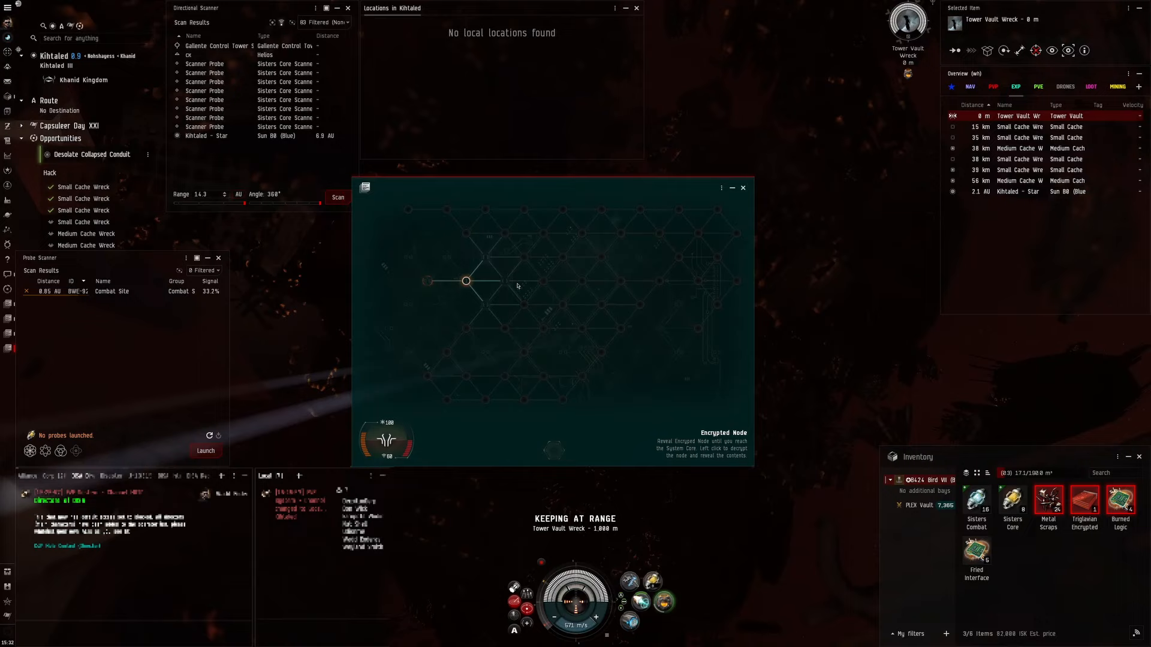
left_click(465, 281)
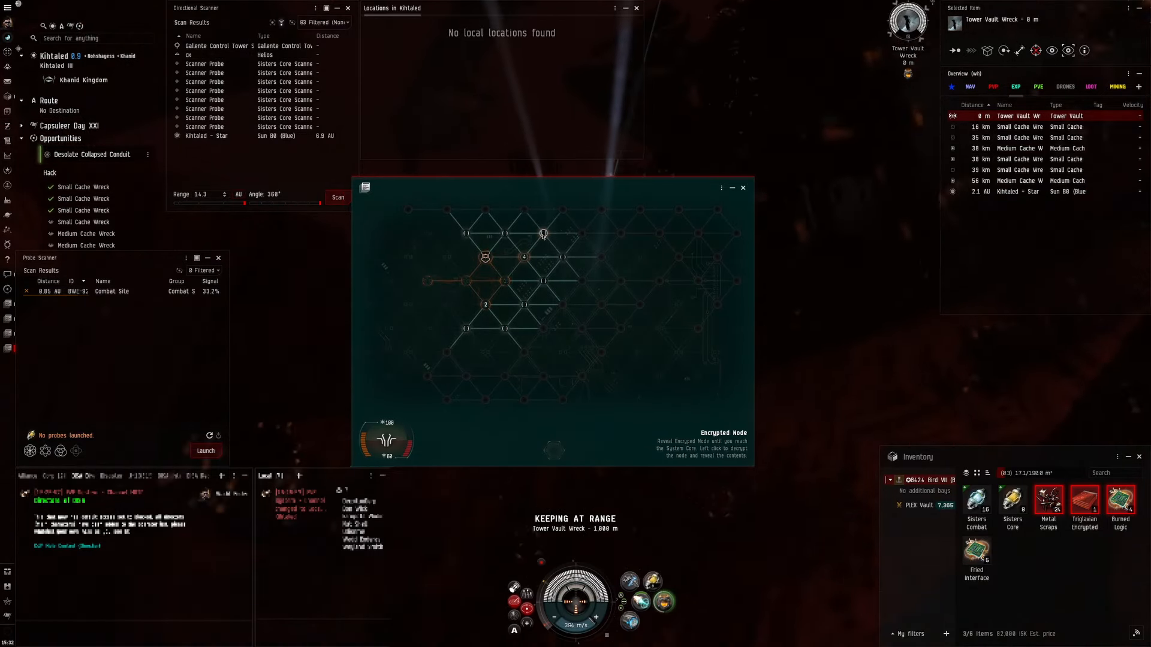
left_click(543, 234)
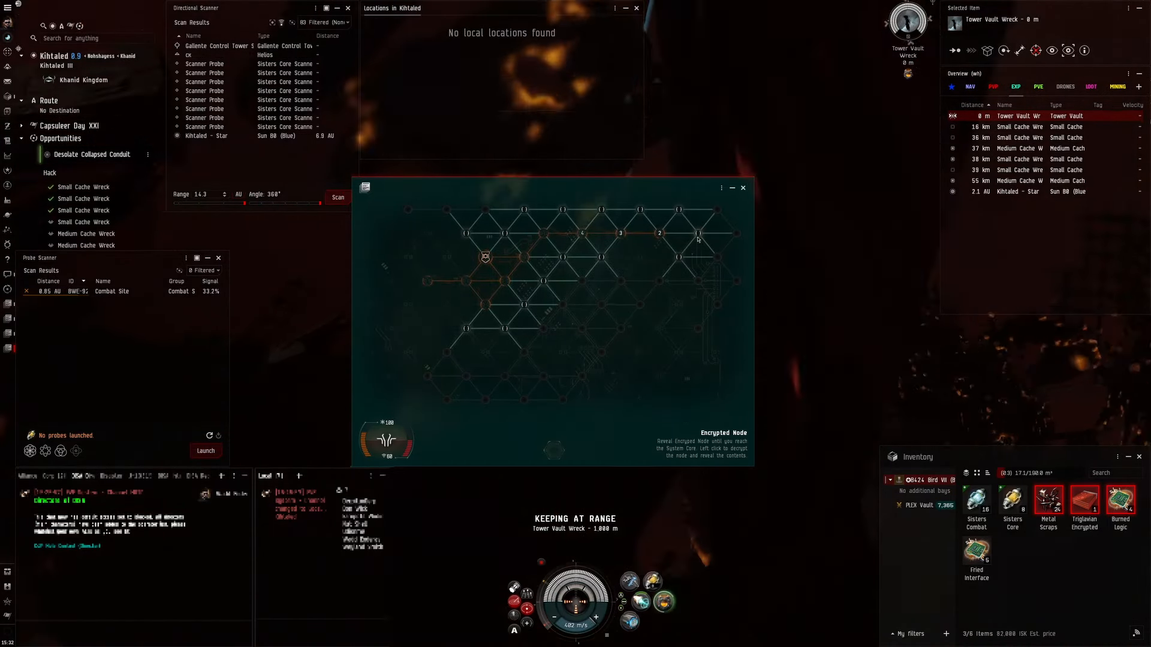
left_click(696, 233)
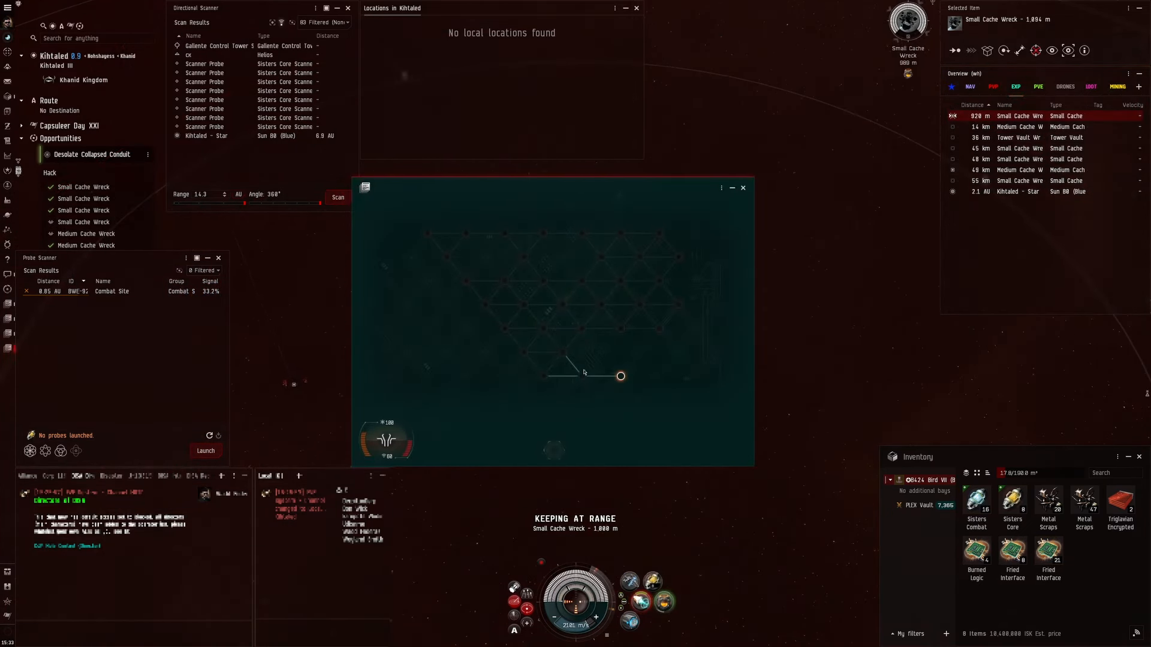
Loot the hacked small cache wreck and keep at range on the Medium Cache Wreck 45 km away.
left_click(620, 375)
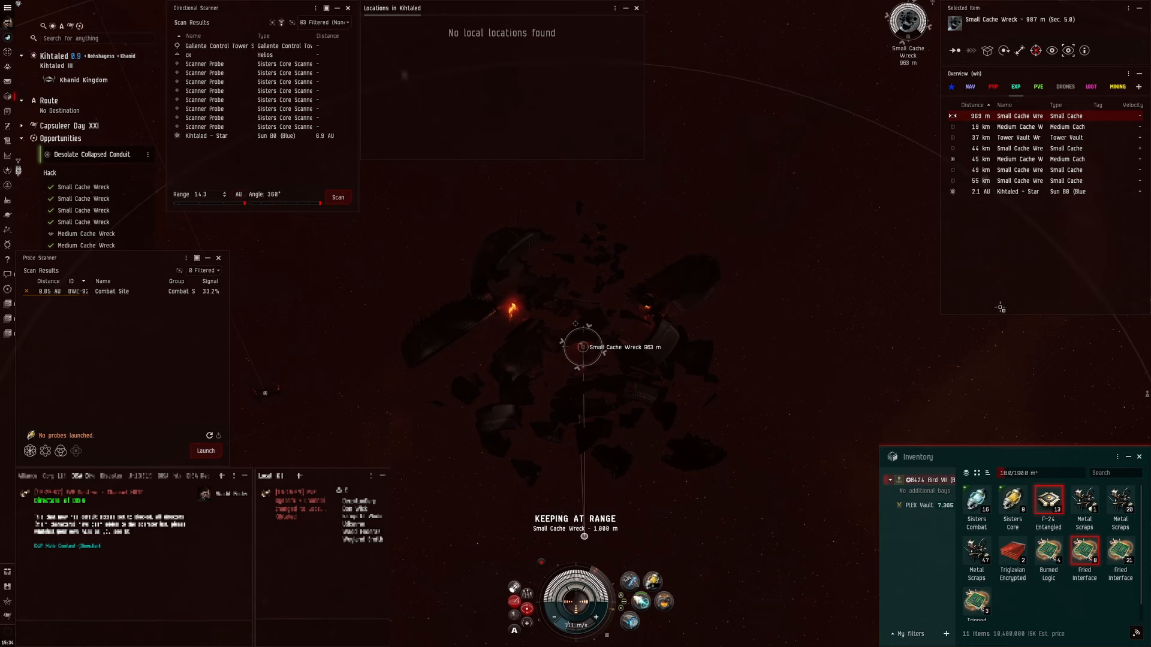
left_click(1019, 158)
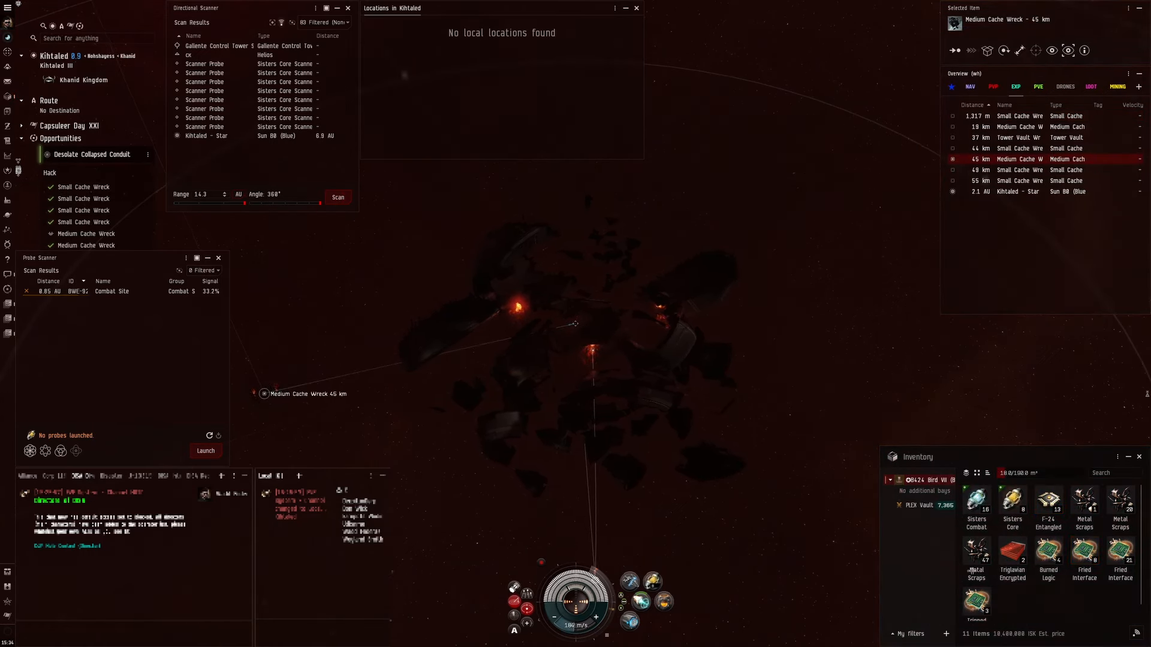
Show Info on the F-24 Entangled material to see its blueprint uses, then loot the medium cache wreck.
right_click(1048, 501)
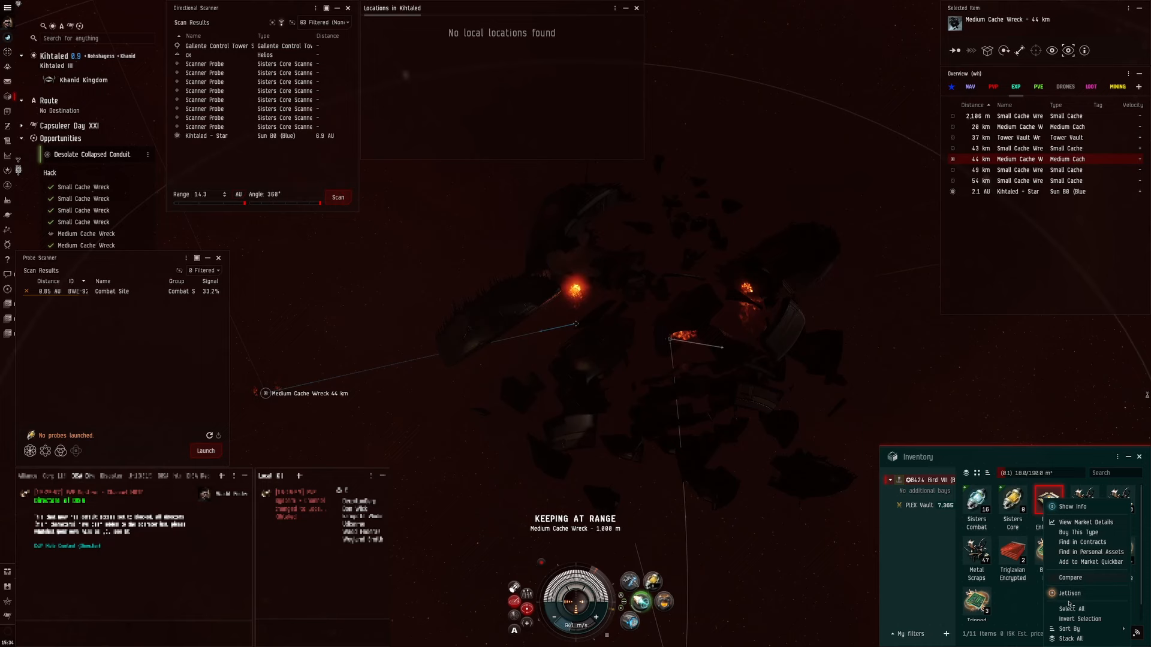
left_click(1072, 506)
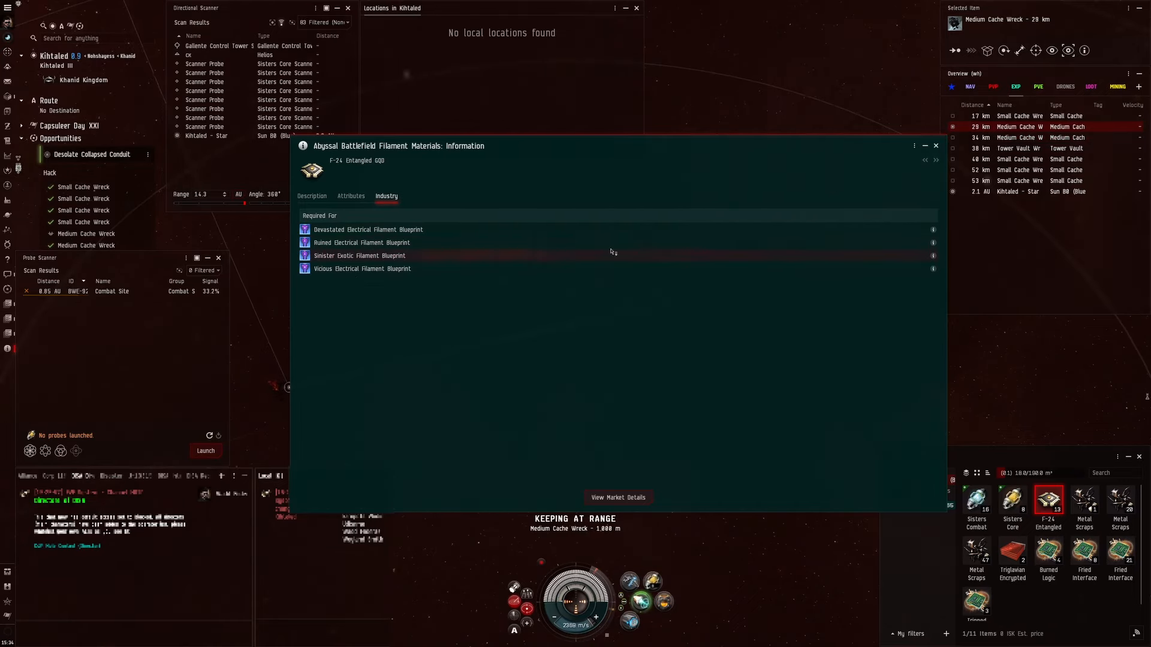
left_click(935, 145)
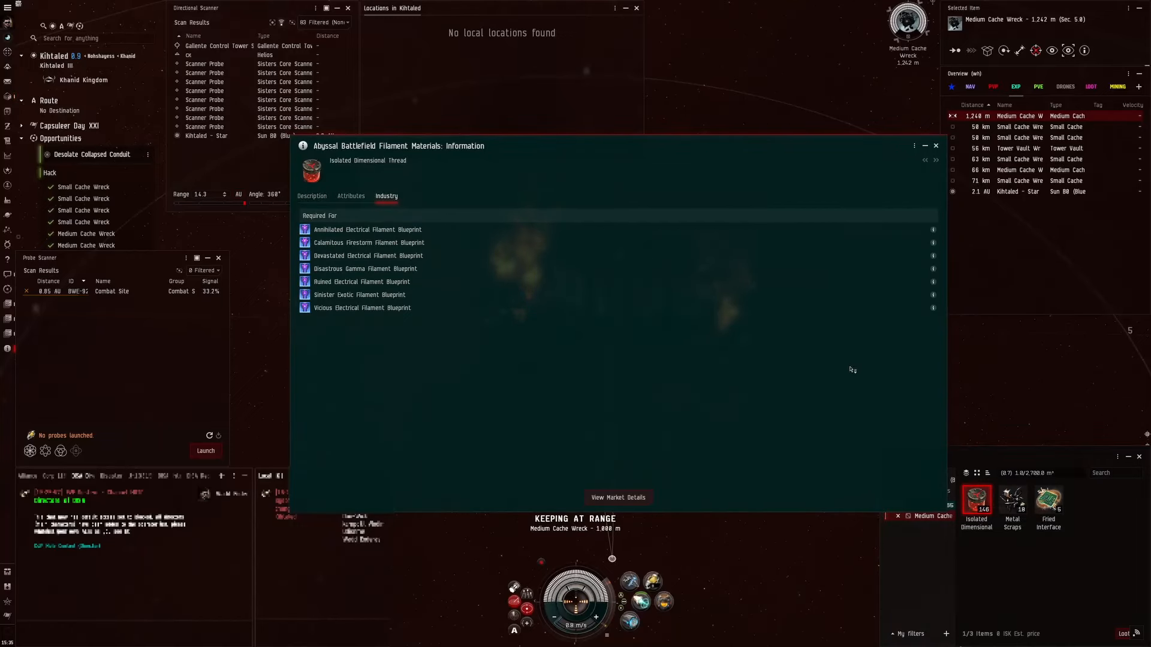
left_click(937, 145)
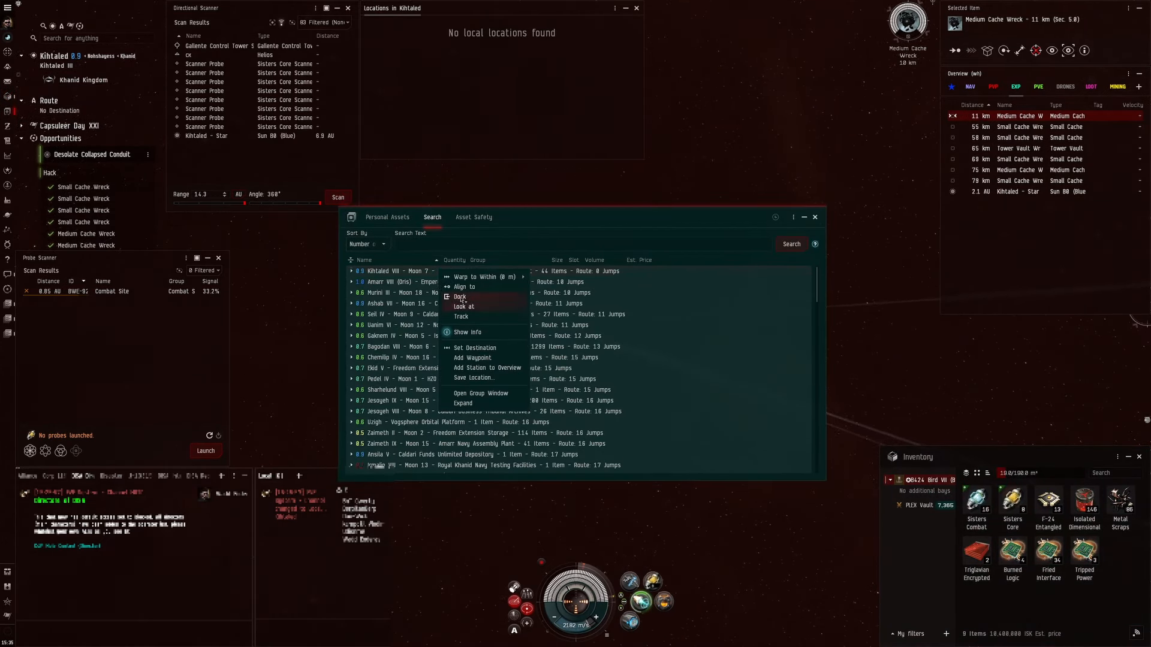
left_click(461, 277)
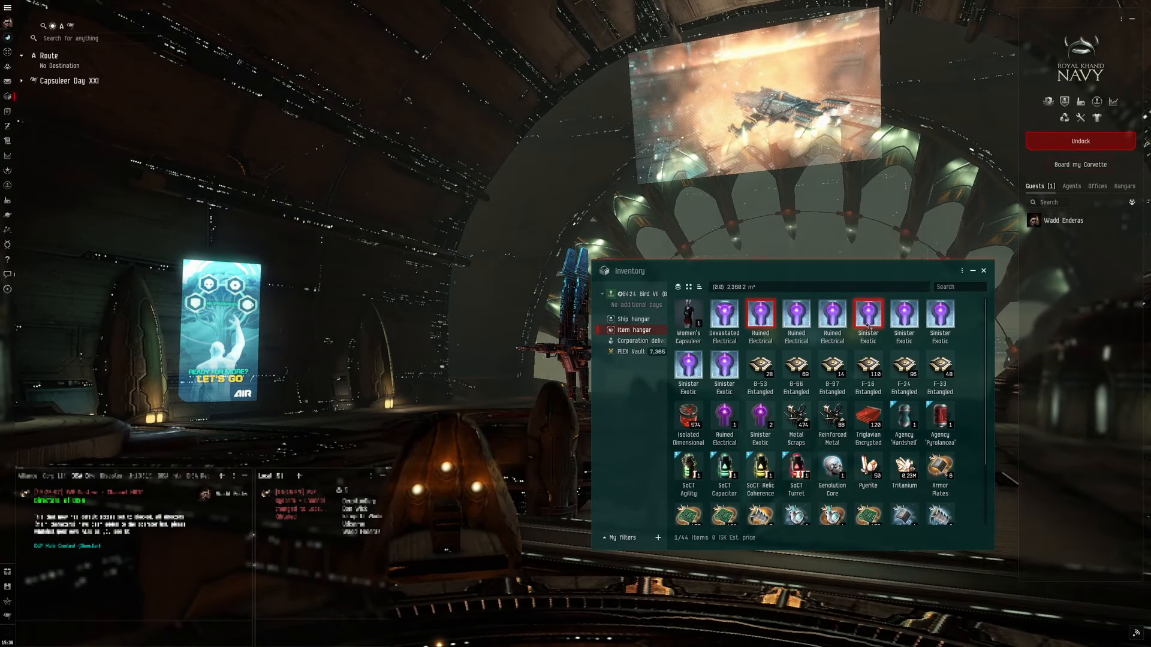
mouse_move(796, 314)
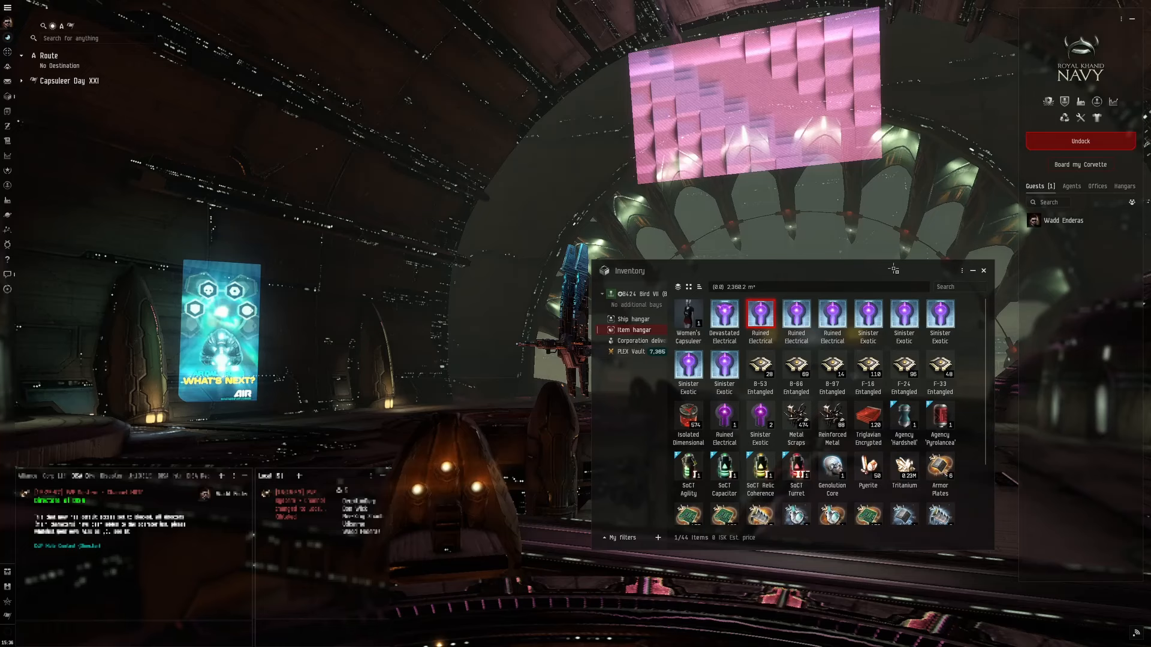
Show Info on the Sinister Exotic filament, then on the Devastated Electrical Filament.
right_click(868, 312)
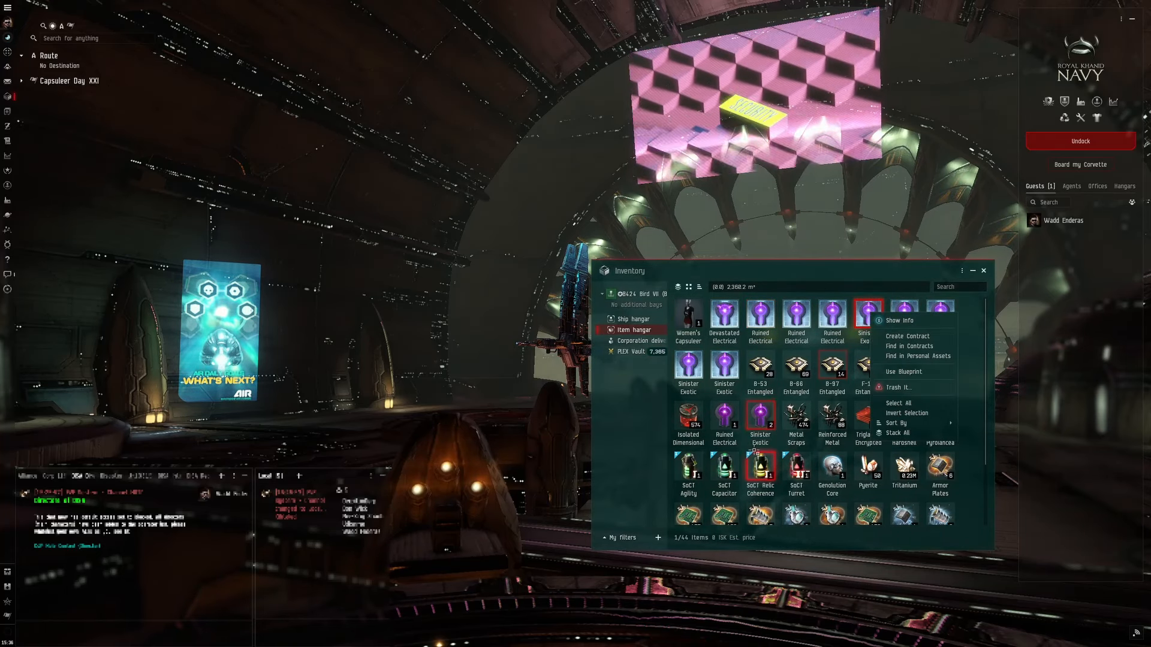
left_click(899, 322)
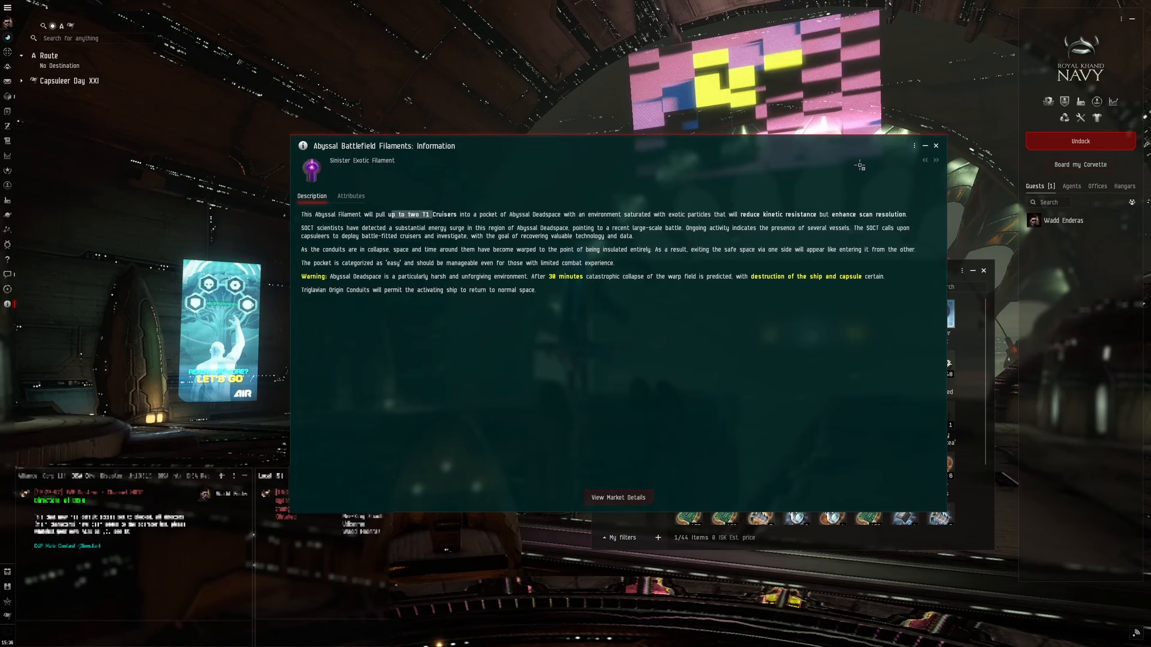
left_click(936, 145)
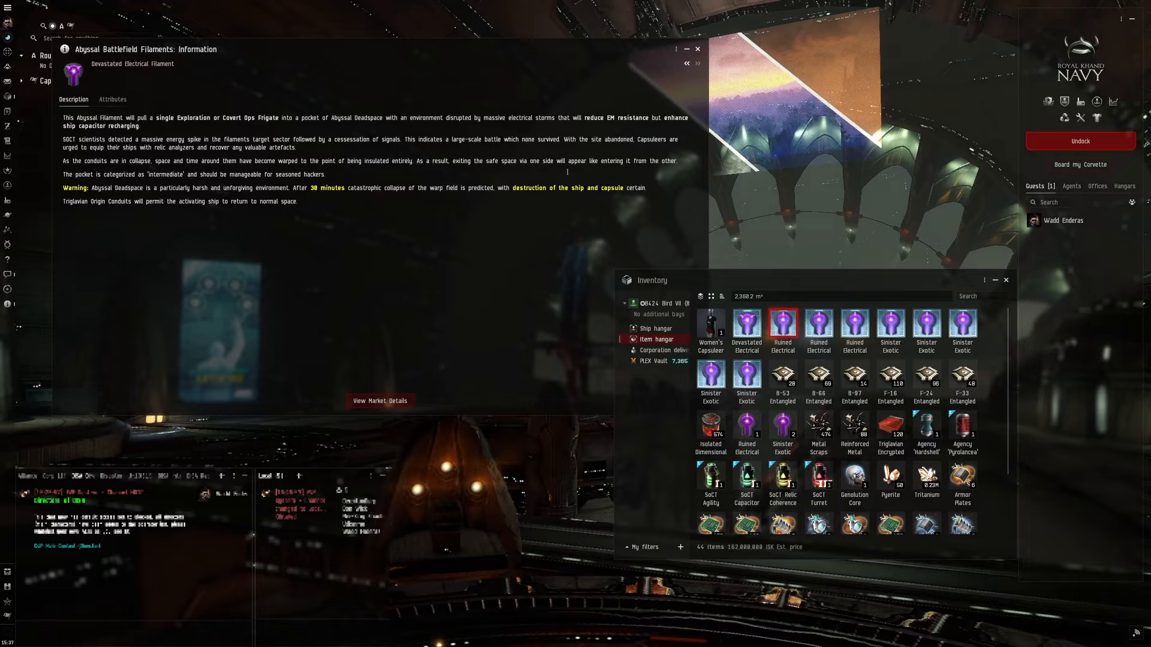
Close the filament details and undock carrying a Ruined Electrical filament, heading for the Kihtaled star.
left_click(700, 48)
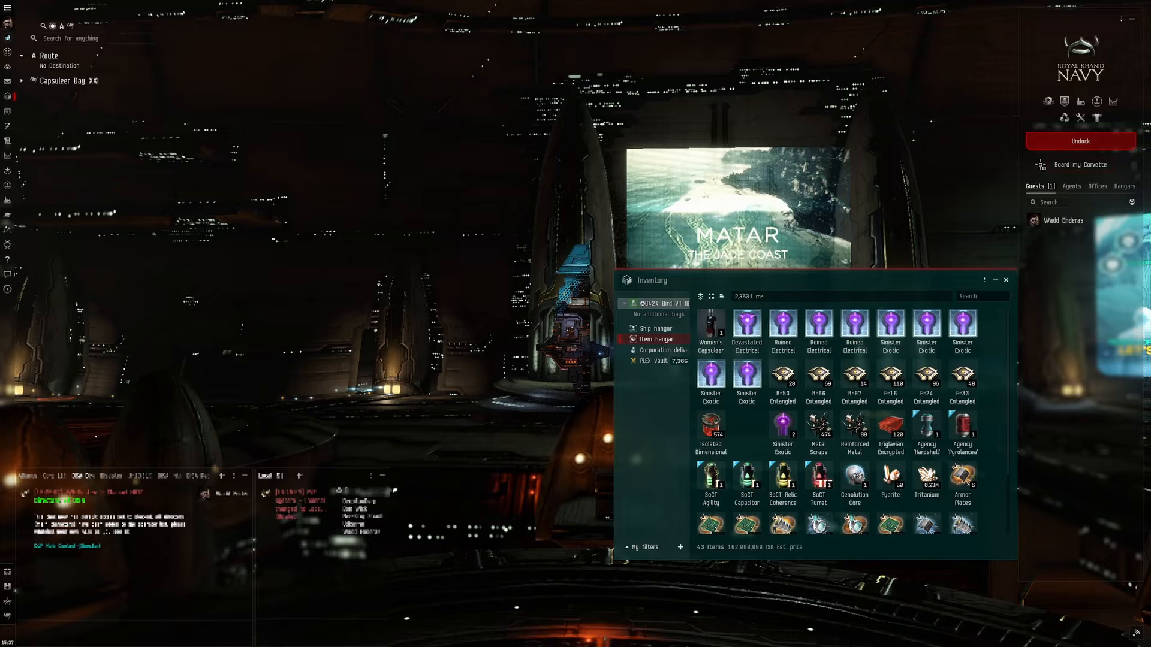
left_click(1080, 141)
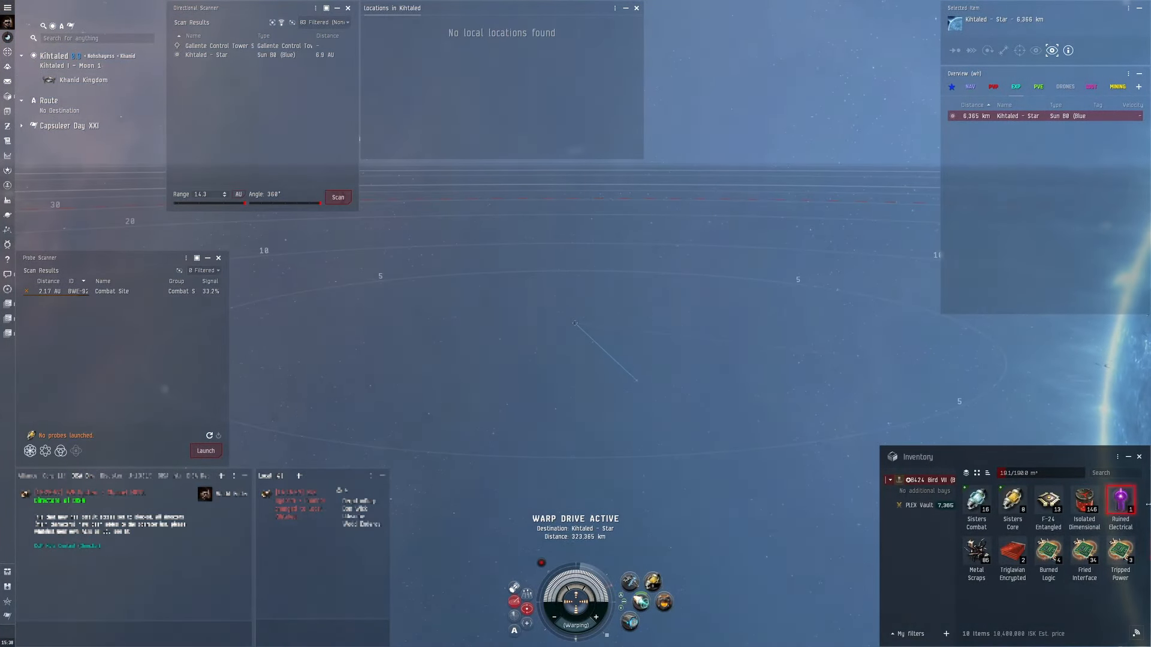
mouse_move(1120, 499)
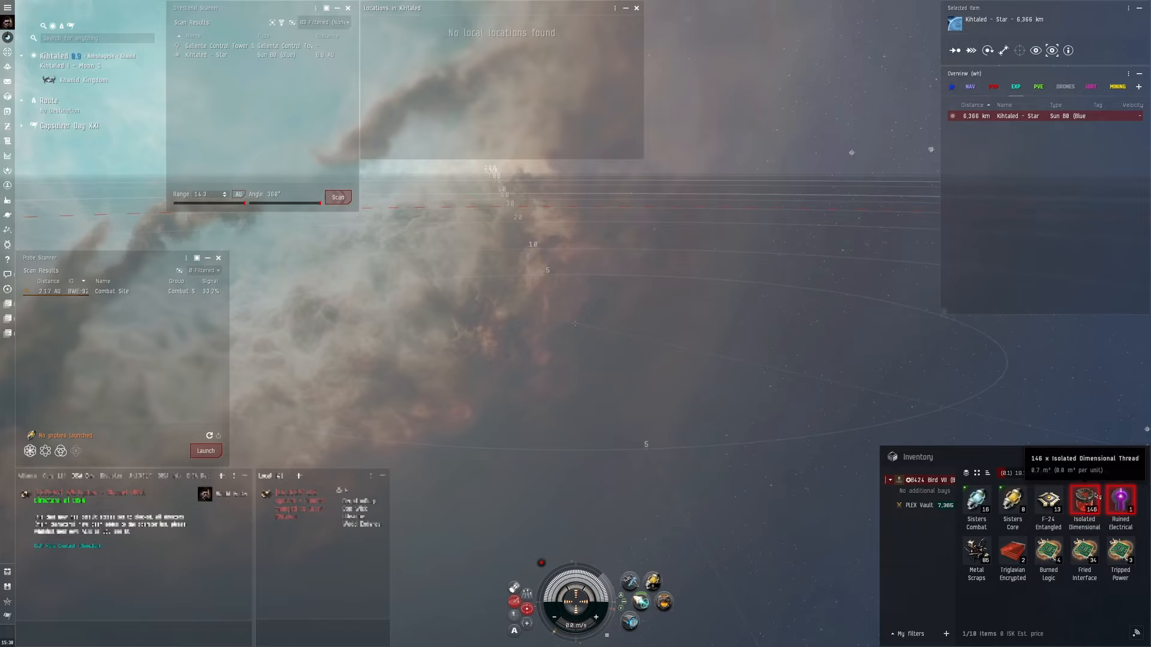
mouse_move(1119, 505)
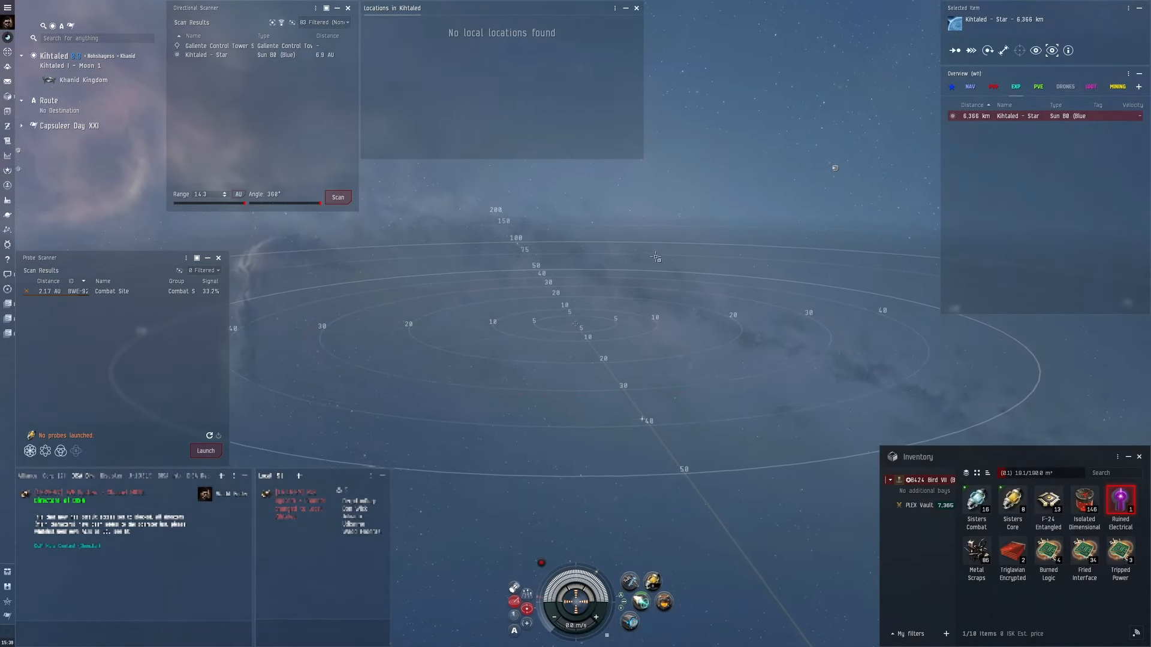
Use the Ruined Electrical Filament from inventory, dismiss the Fitting window and confirm activation.
right_click(1120, 503)
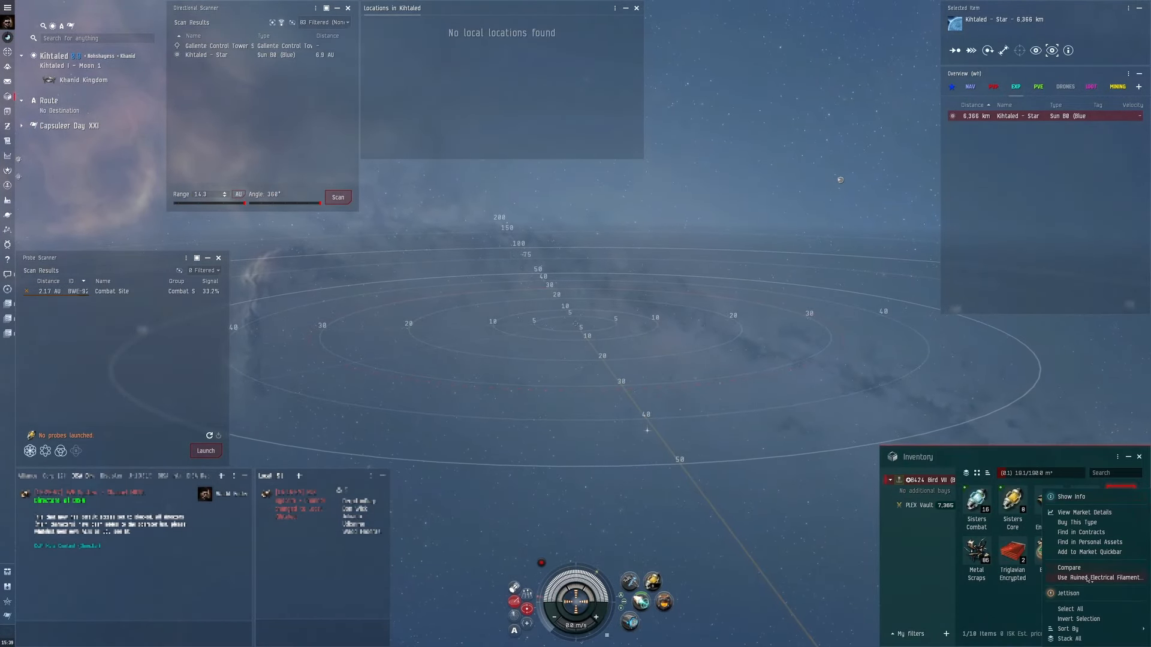
left_click(1094, 578)
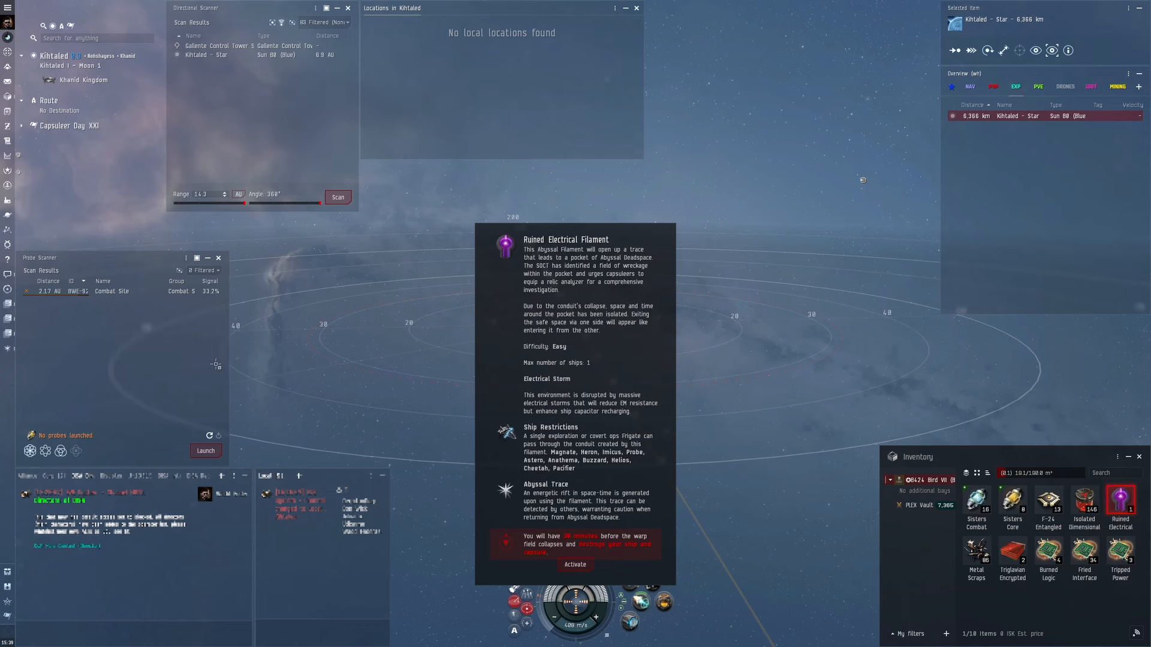
mouse_move(7, 182)
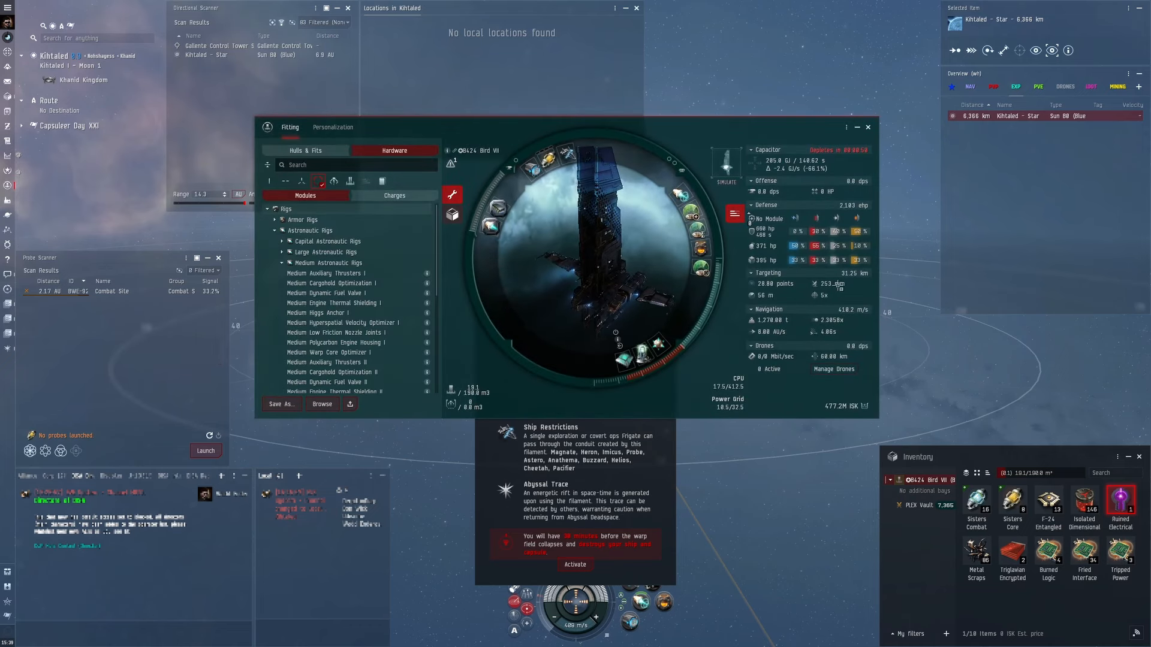
left_click(868, 127)
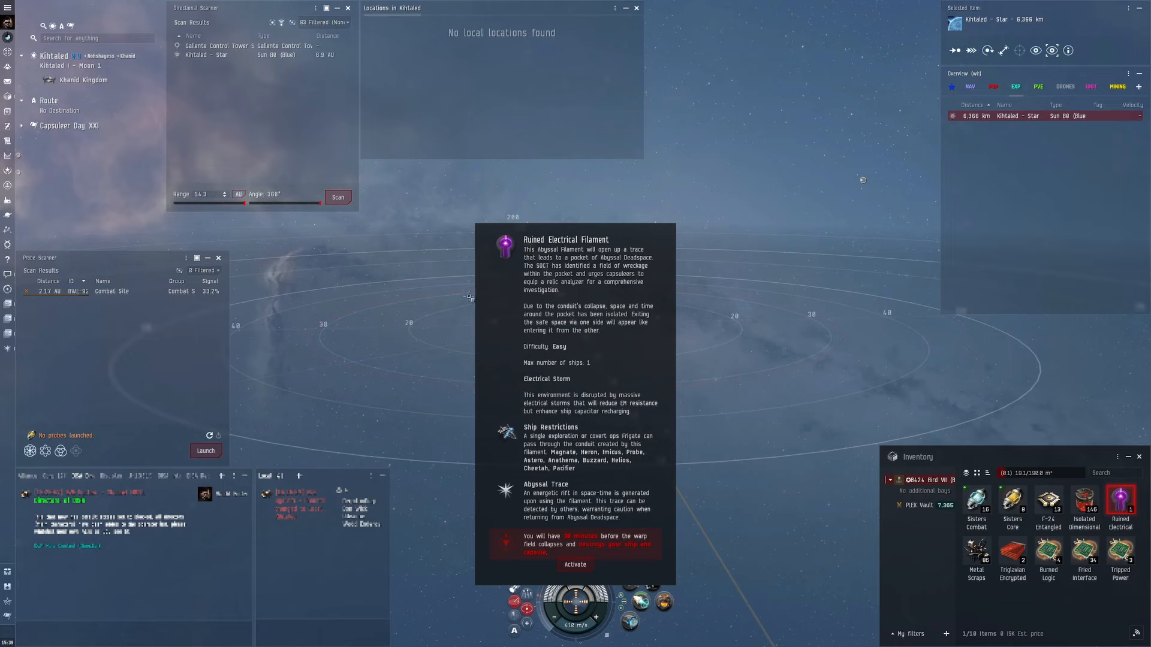
left_click(575, 565)
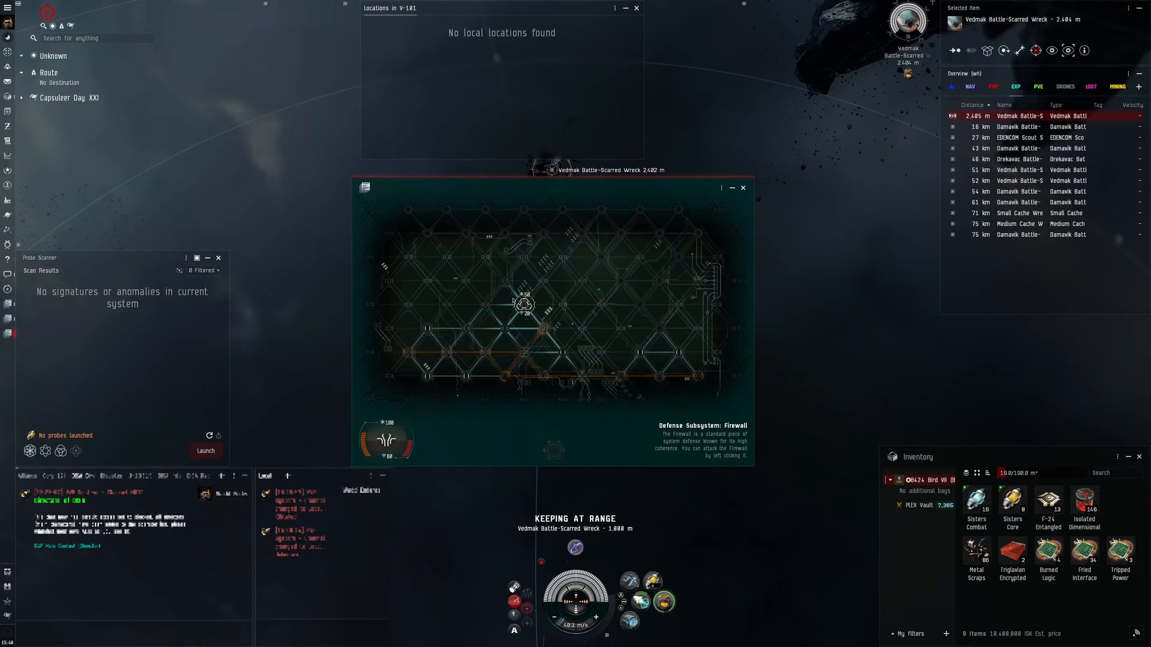
Reveal a node in the Vedmak wreck's Data Analyzer hacking grid.
left_click(520, 310)
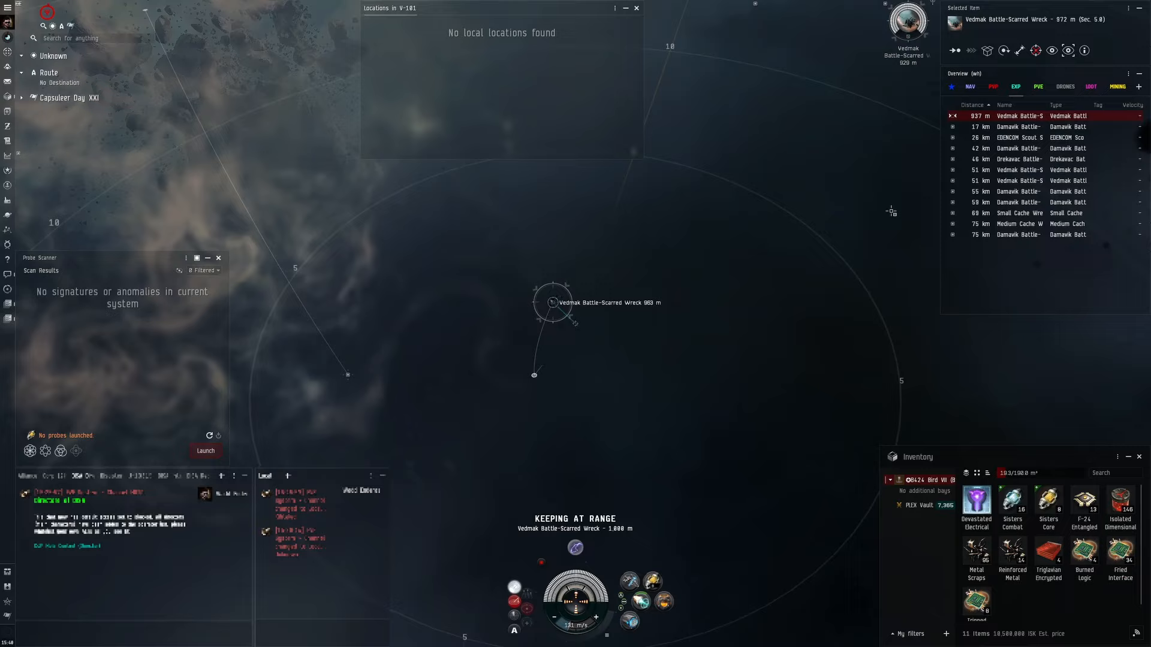
Keep at range on the Damavik wreck and loot it, then start hacking the EDENCOM Scout Stash.
right_click(1019, 127)
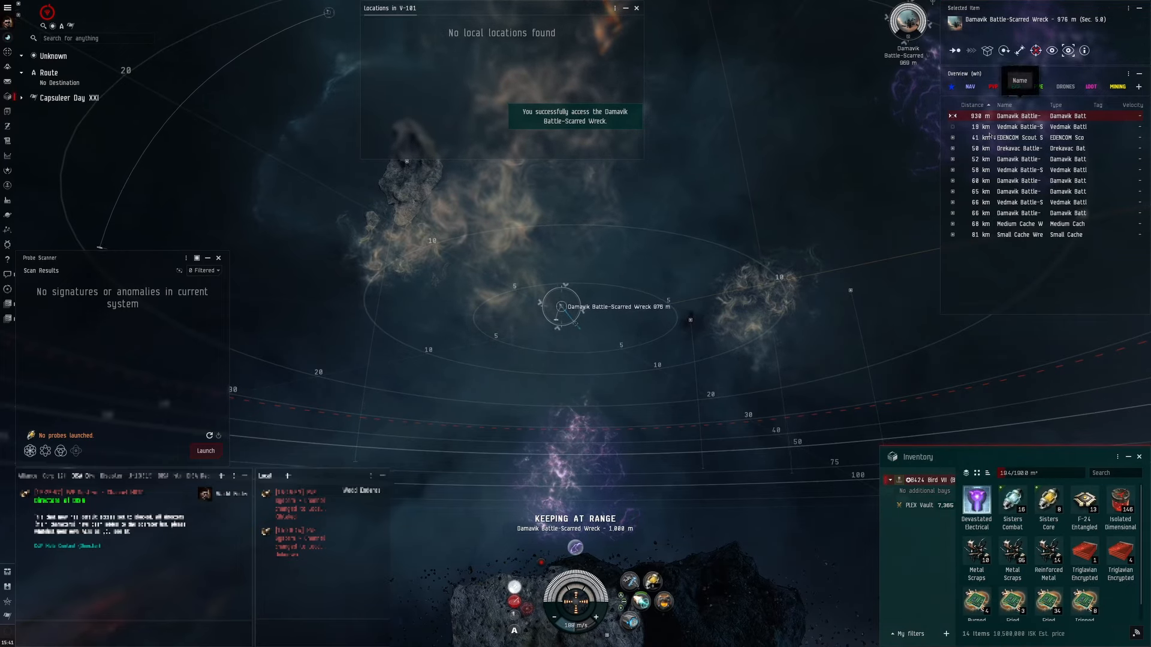
right_click(1019, 137)
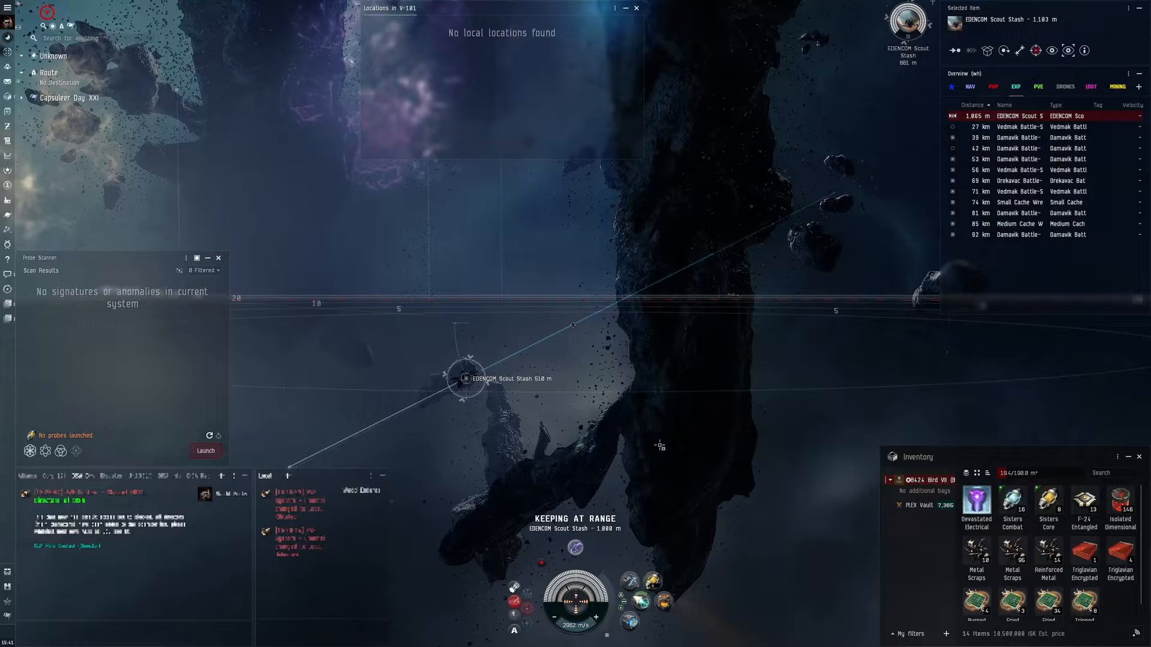
left_click(658, 599)
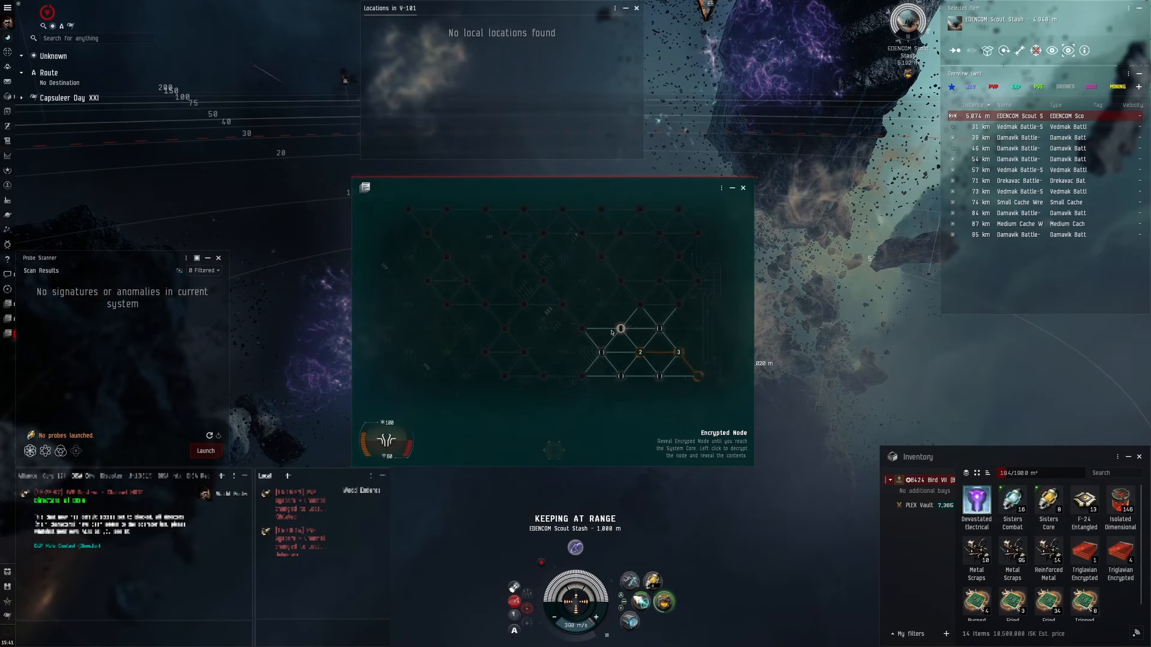
Reveal two nodes in the EDENCOM Scout Stash hacking grid toward the system core.
left_click(620, 327)
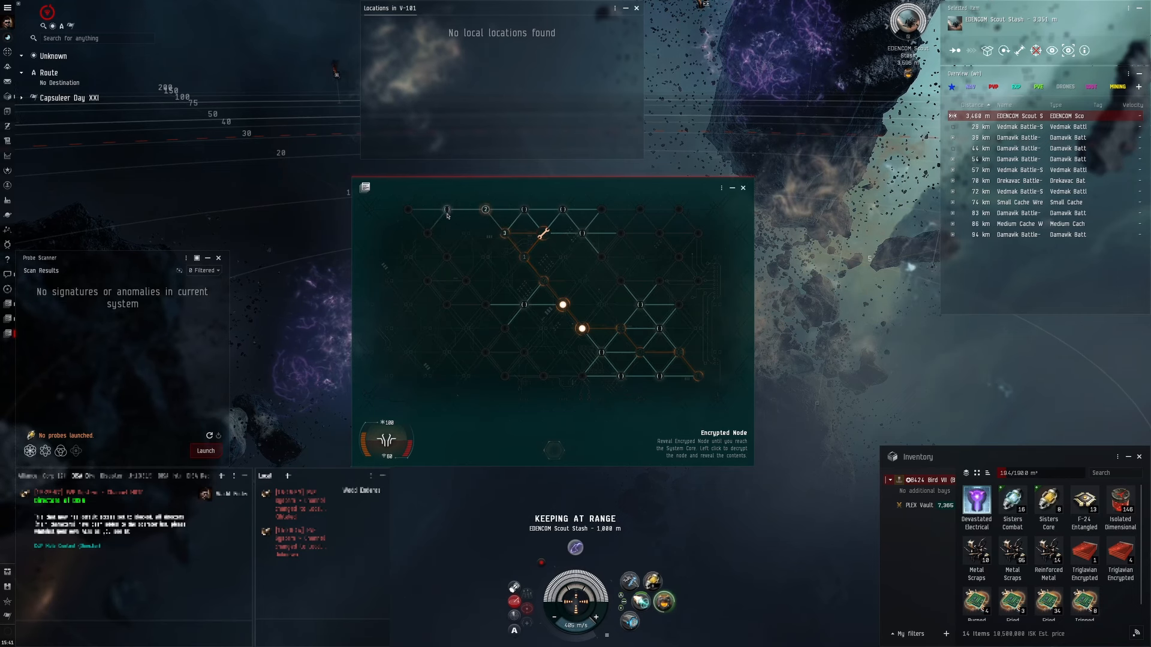
left_click(446, 209)
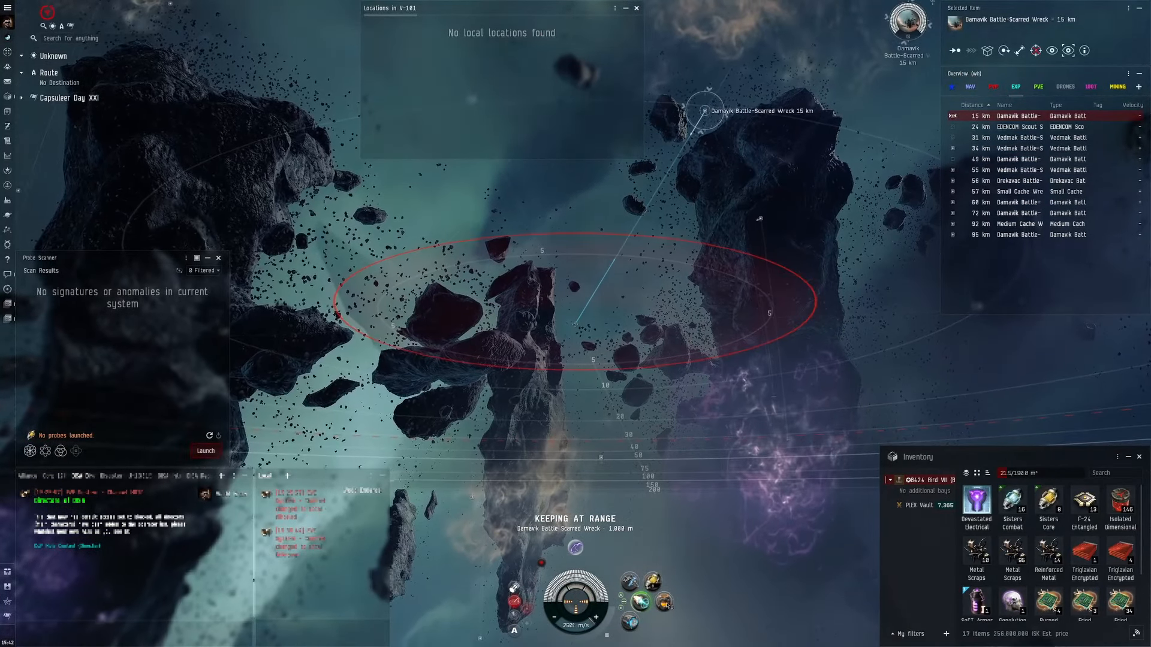
Loot the Damavik wreck, keep at range on the Vedmak wreck and reveal two nodes in its hacking grid.
left_click(662, 605)
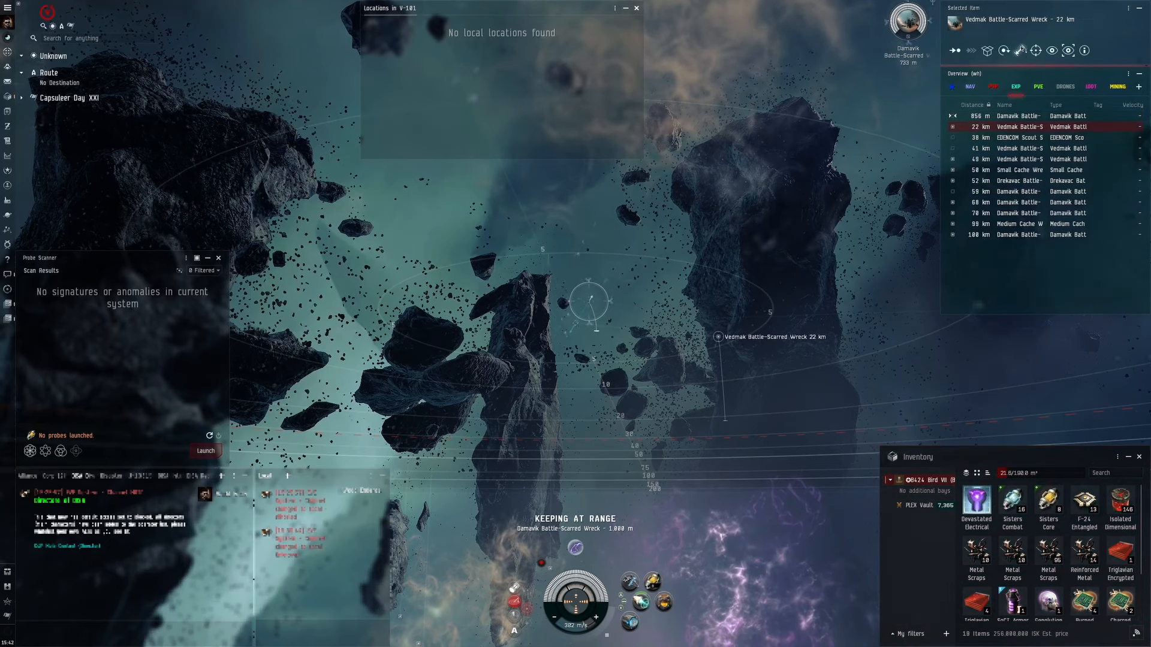
right_click(1019, 127)
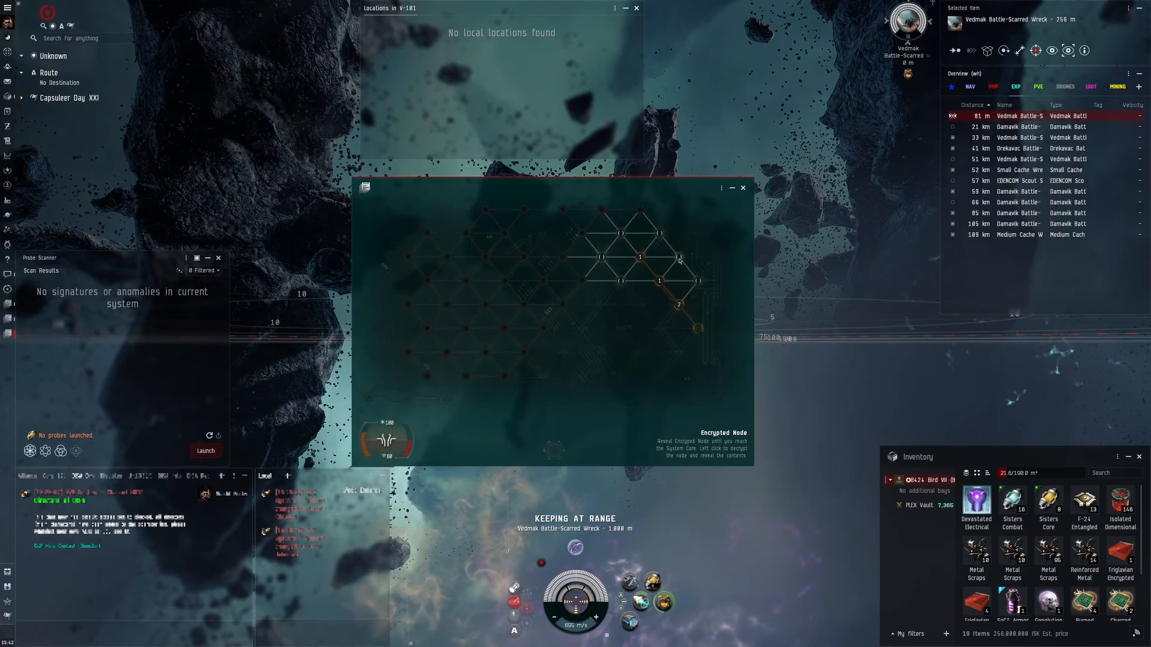
left_click(676, 259)
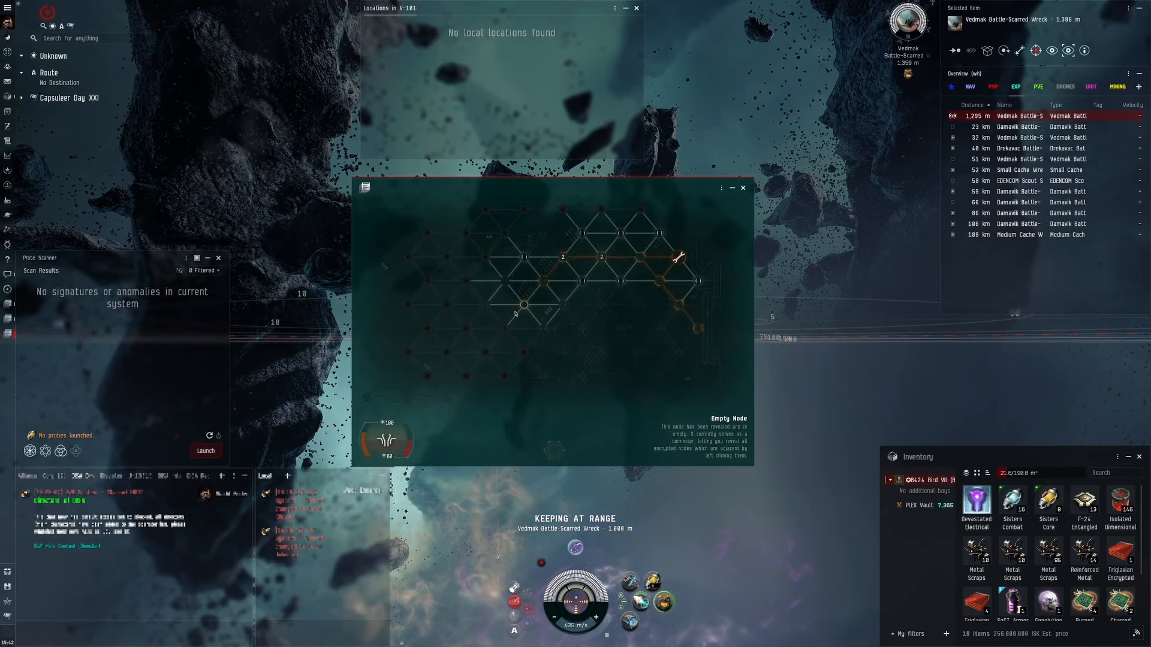
left_click(520, 304)
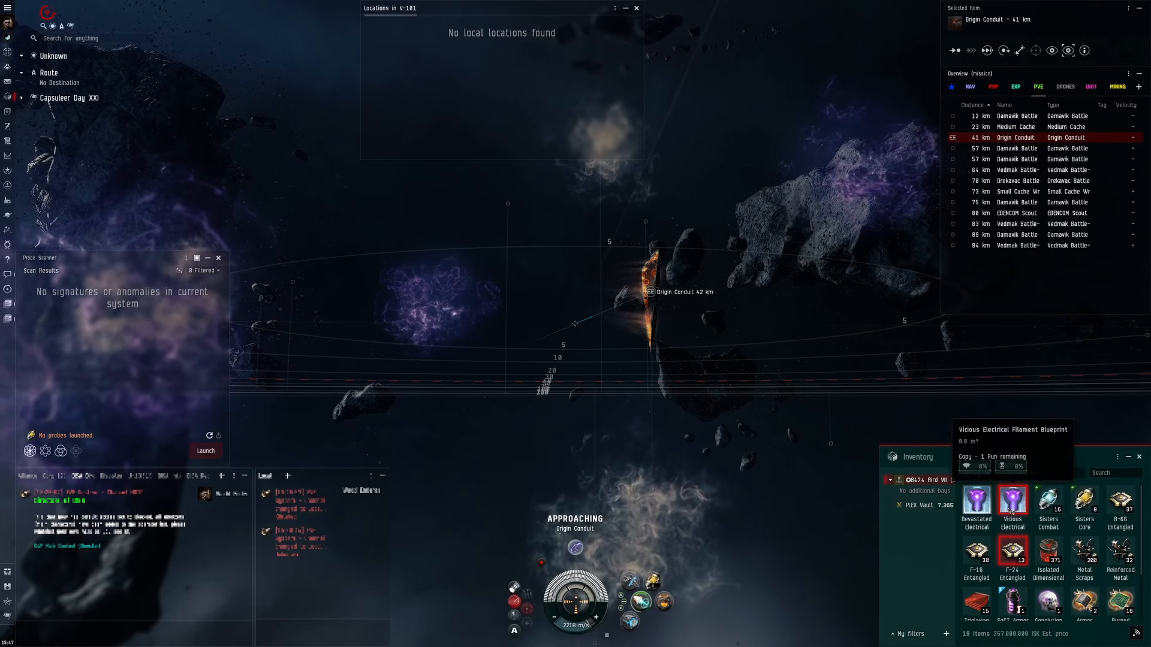
View the Vicious Electrical Filament's info window and close it before jumping through the Origin Conduit.
double_click(1012, 502)
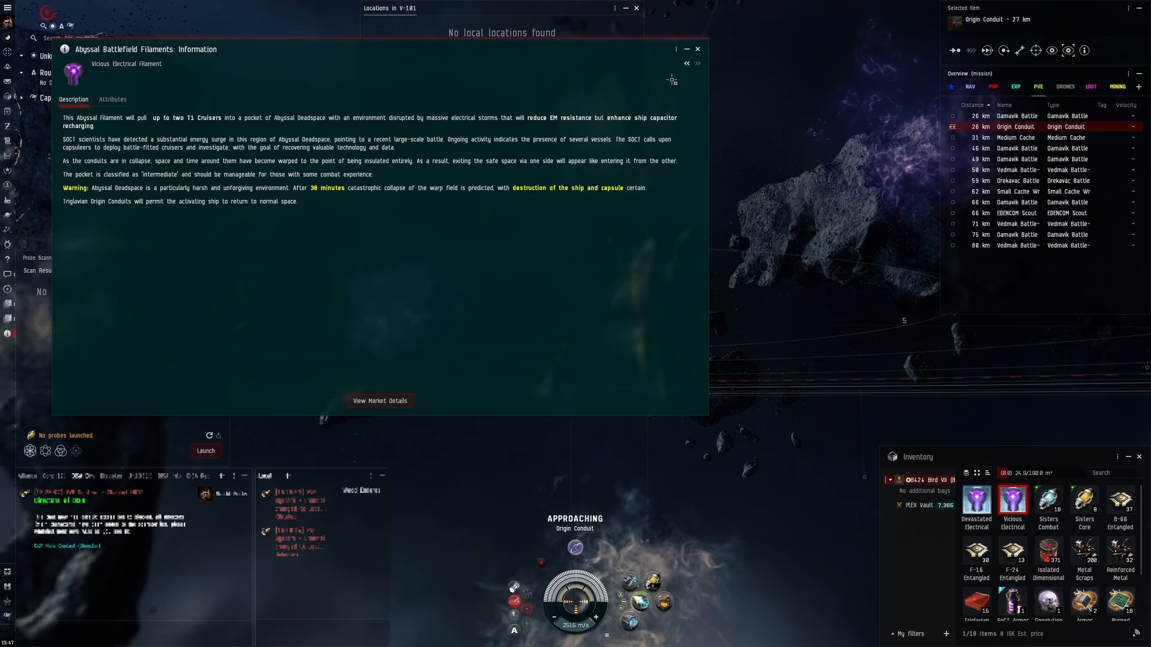
left_click(696, 48)
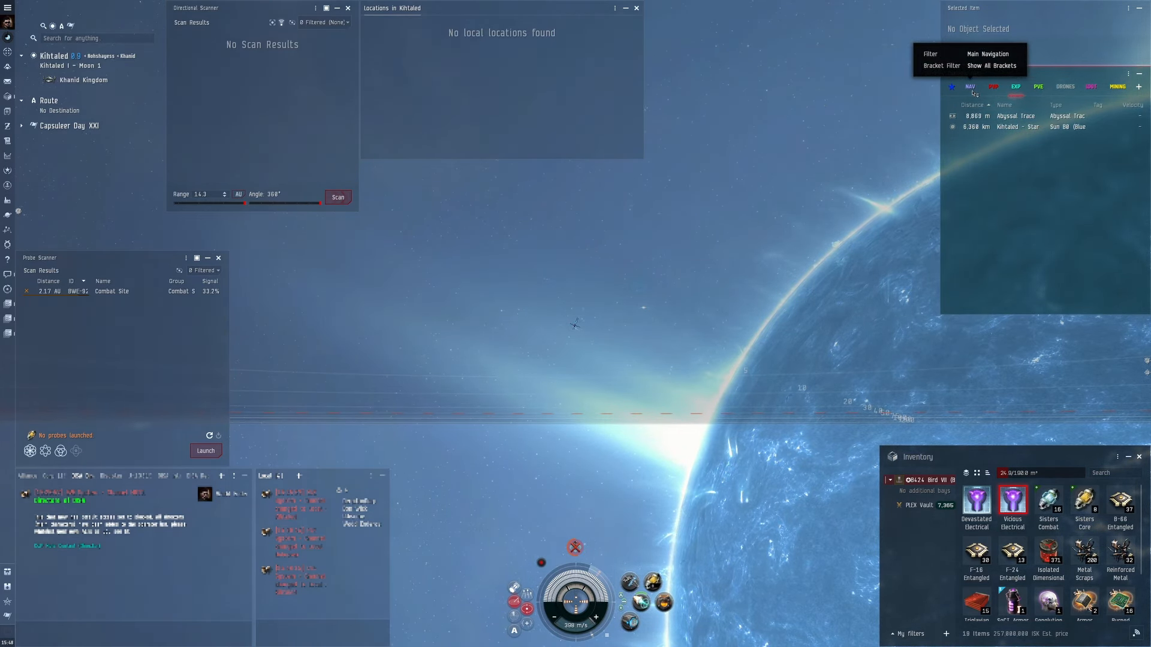
Switch the overview filter to reach the station and select a Sinister Exotic filament in the item hangar.
left_click(991, 64)
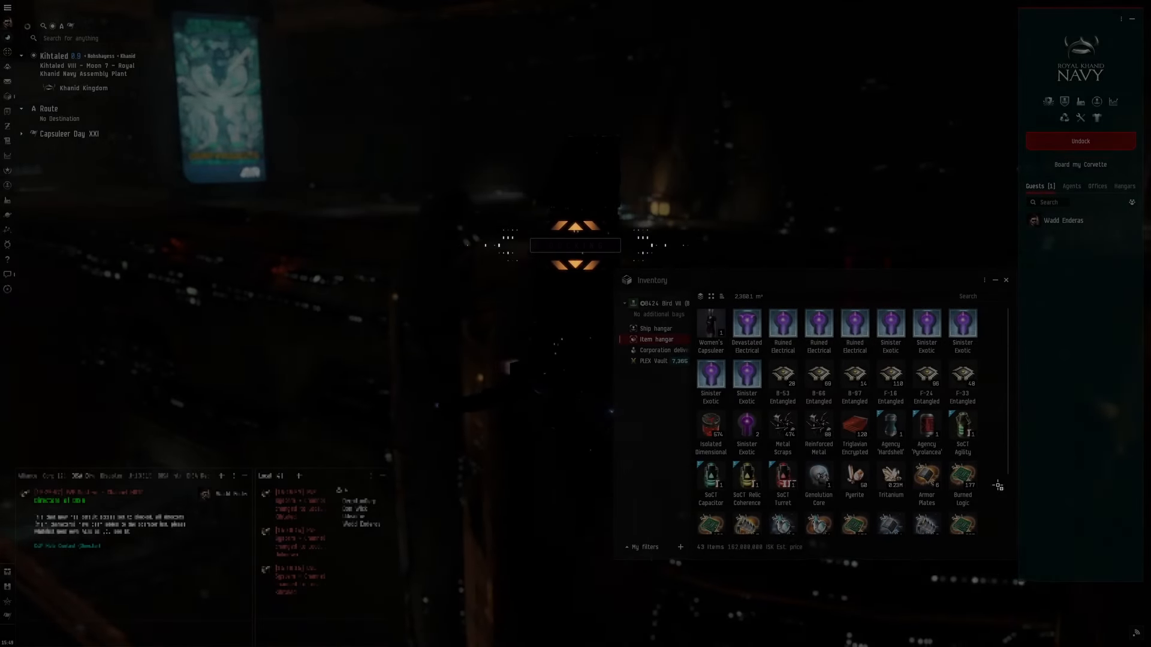
left_click(746, 374)
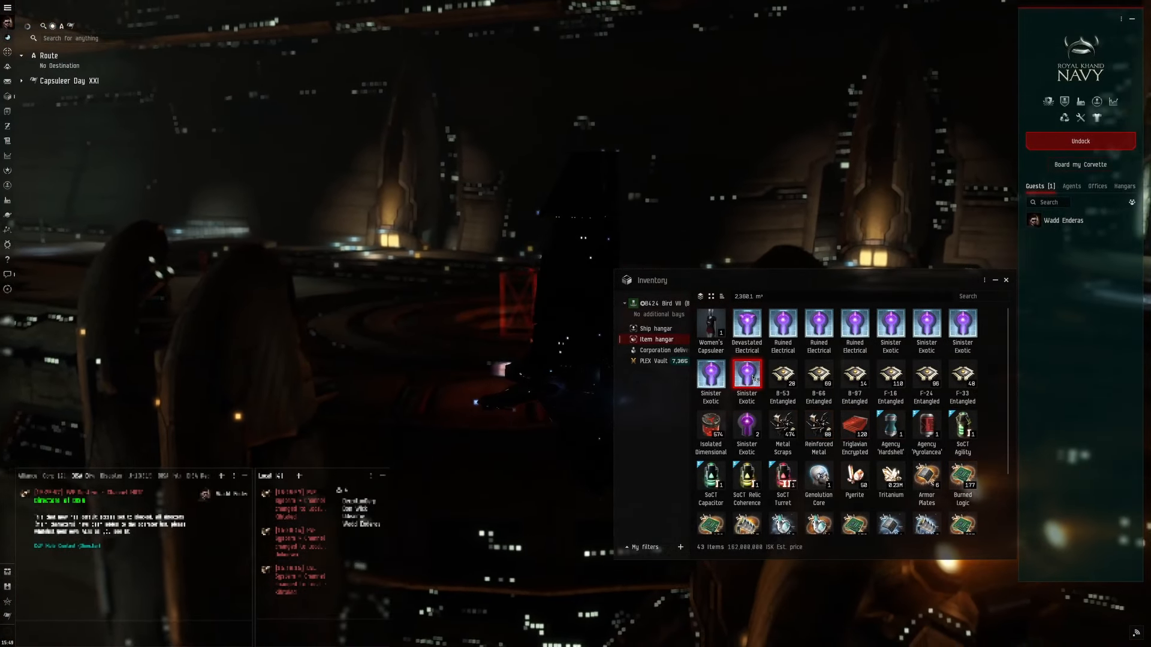